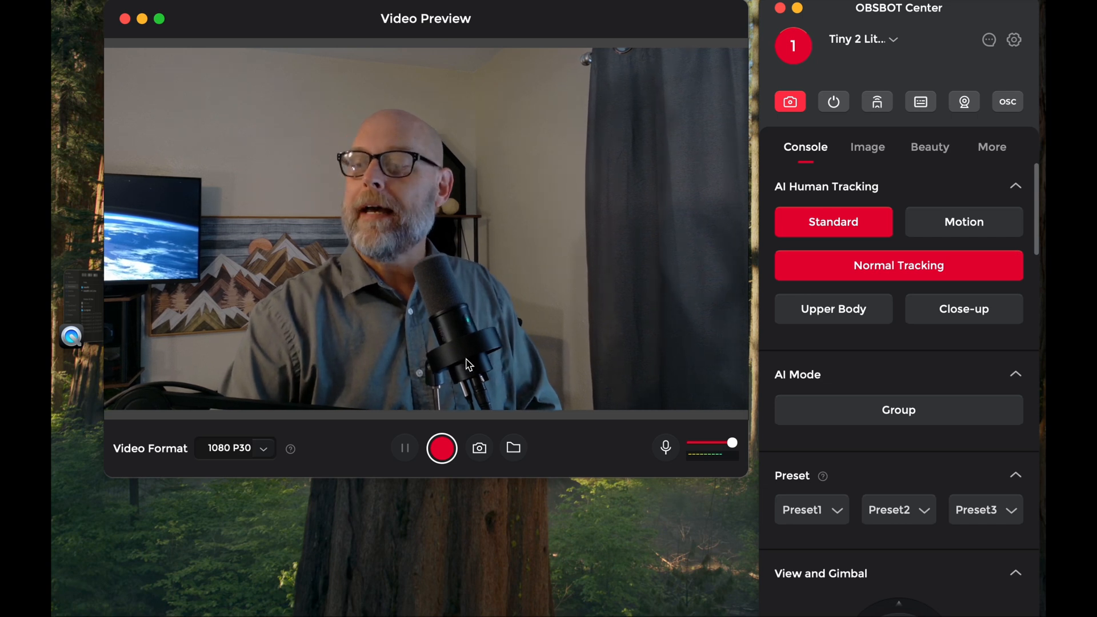
pyautogui.moveTo(936, 33)
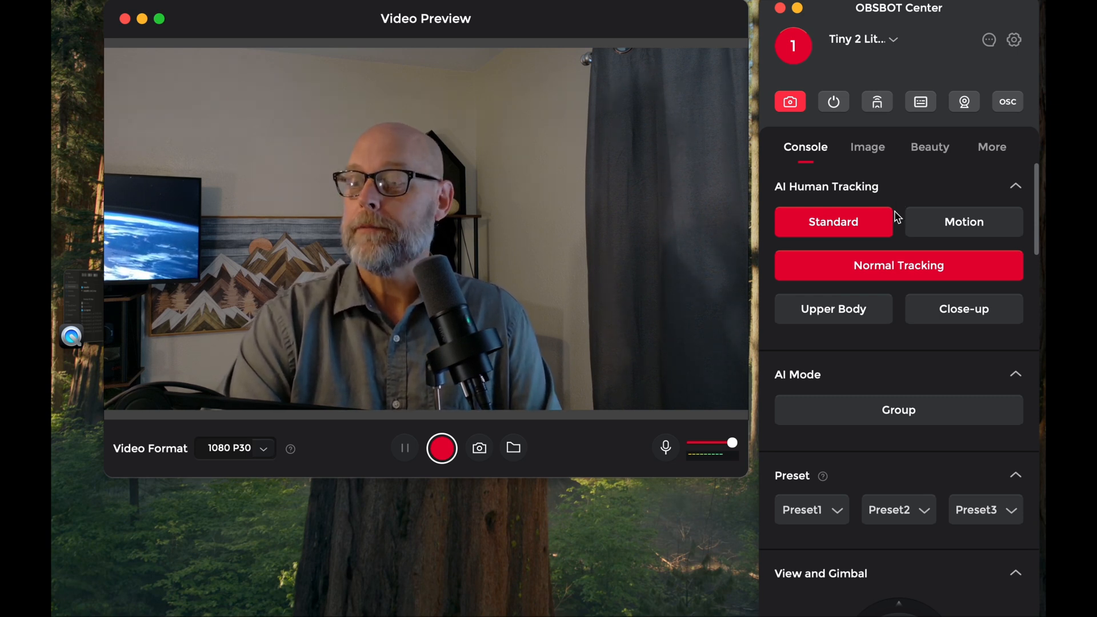
pyautogui.moveTo(437, 307)
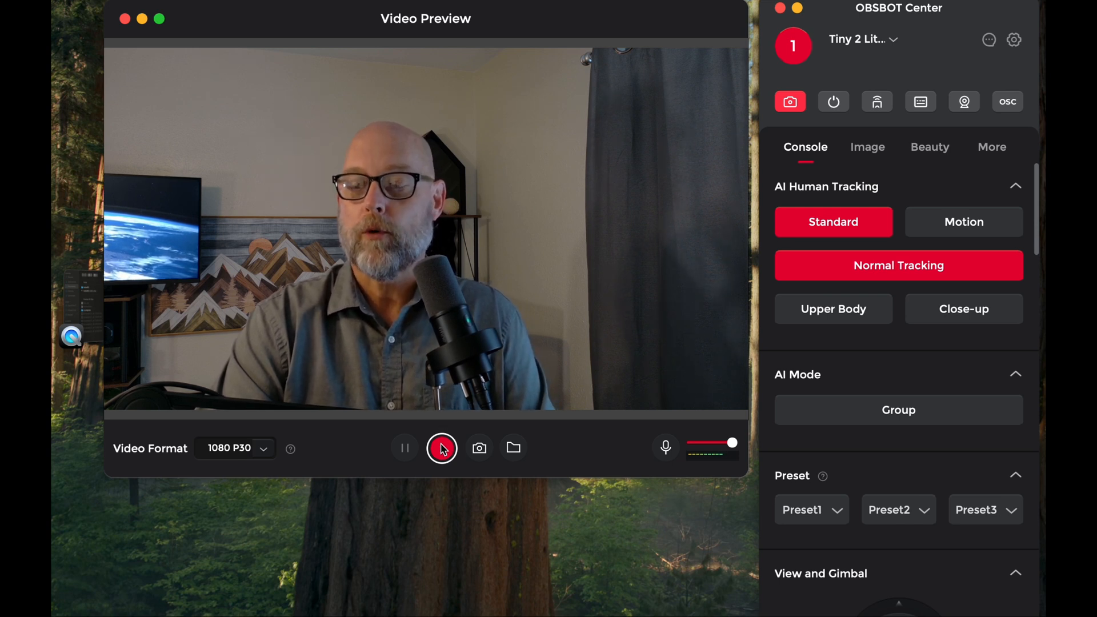
# Step: Review the list of recording resolutions without changing the selection
pyautogui.click(263, 447)
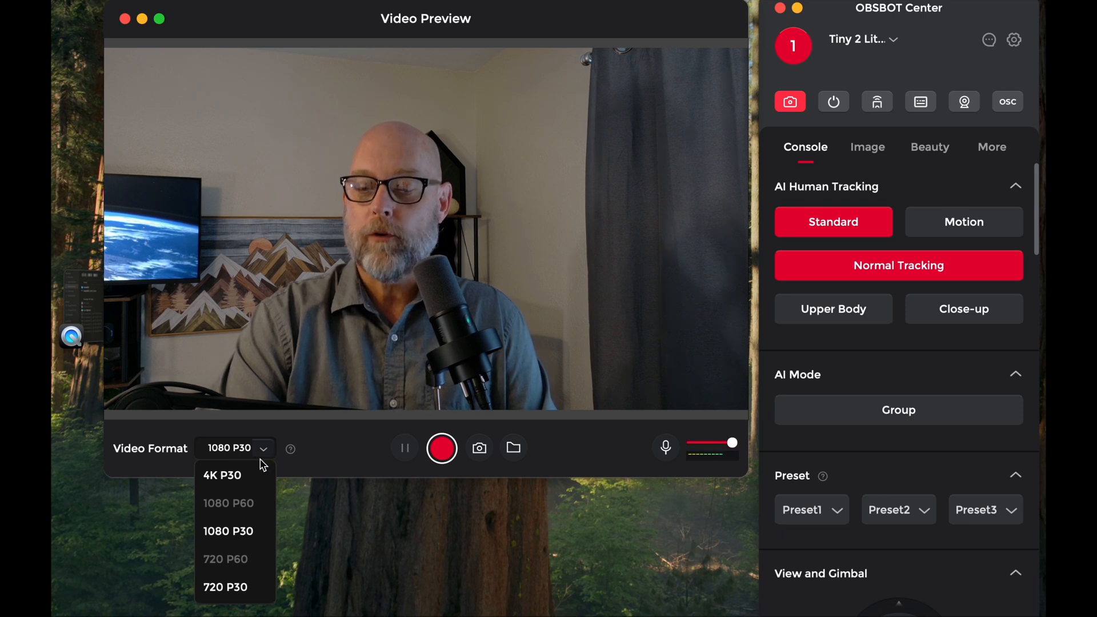
pyautogui.moveTo(244, 516)
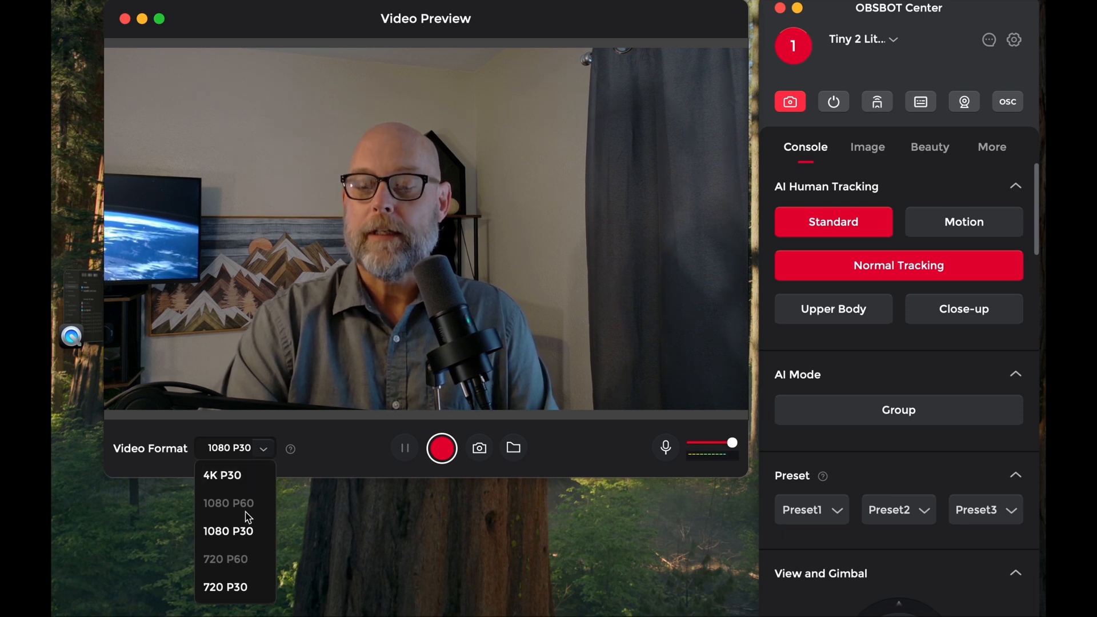
pyautogui.moveTo(234, 531)
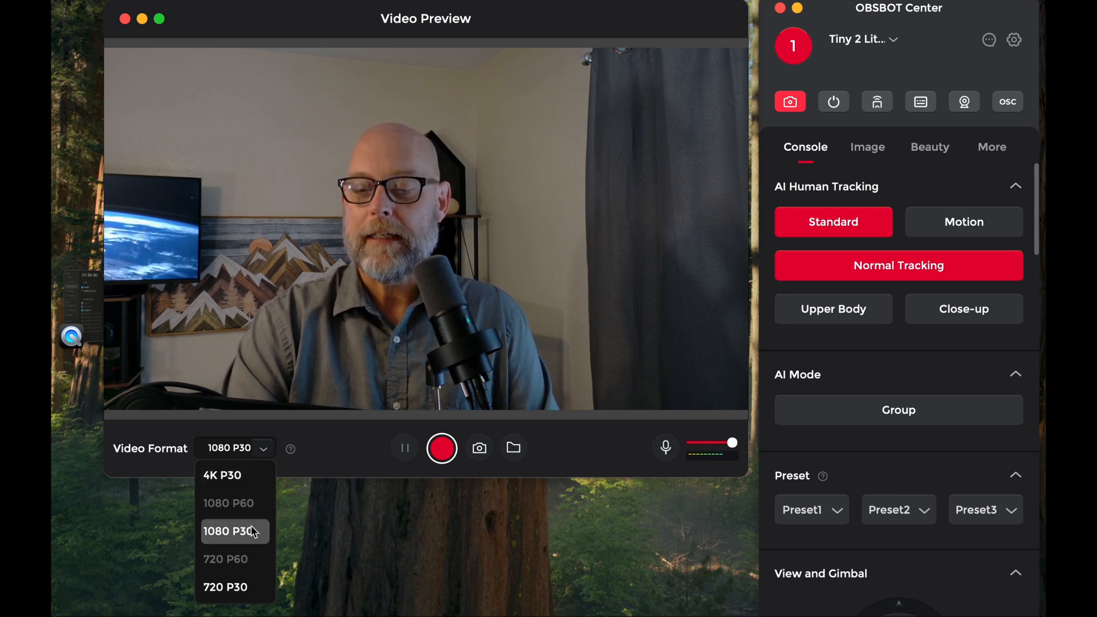
pyautogui.moveTo(322, 464)
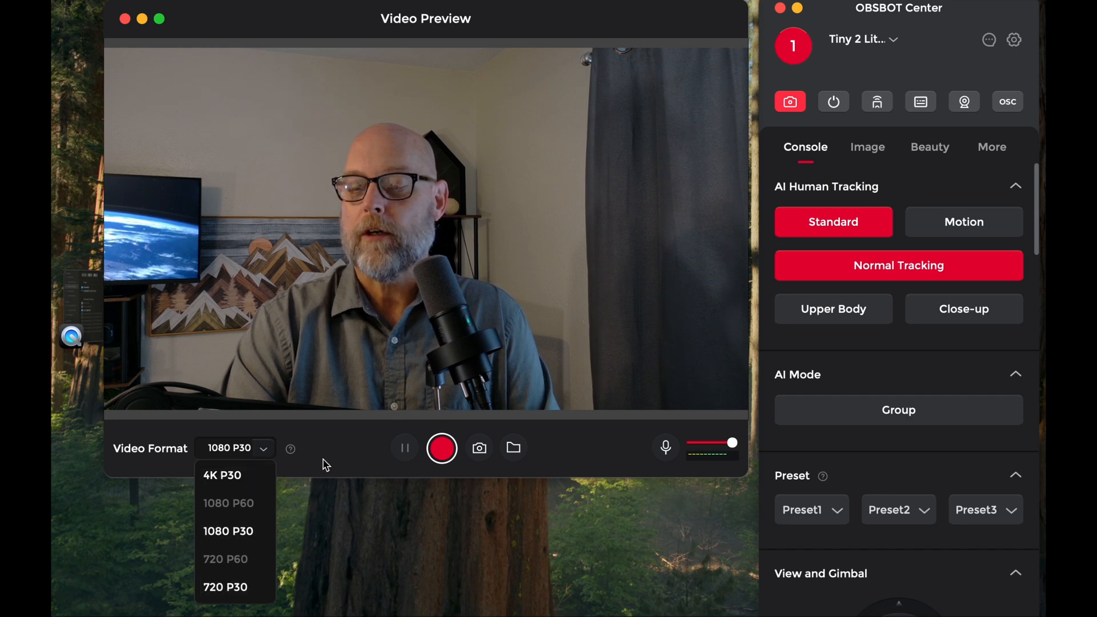
pyautogui.click(227, 529)
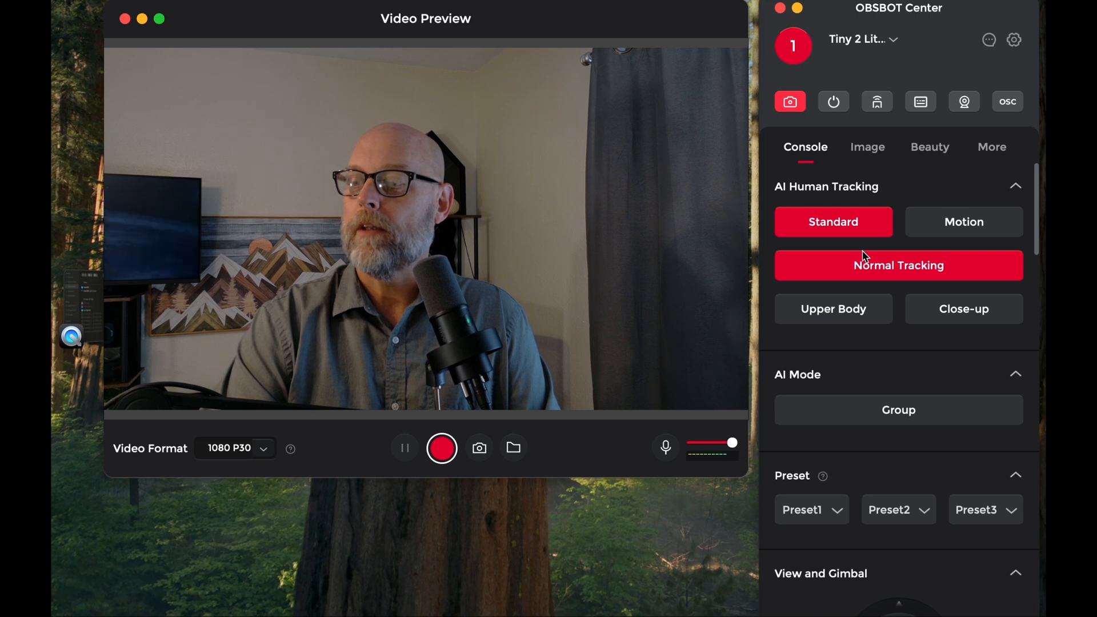
pyautogui.moveTo(803, 214)
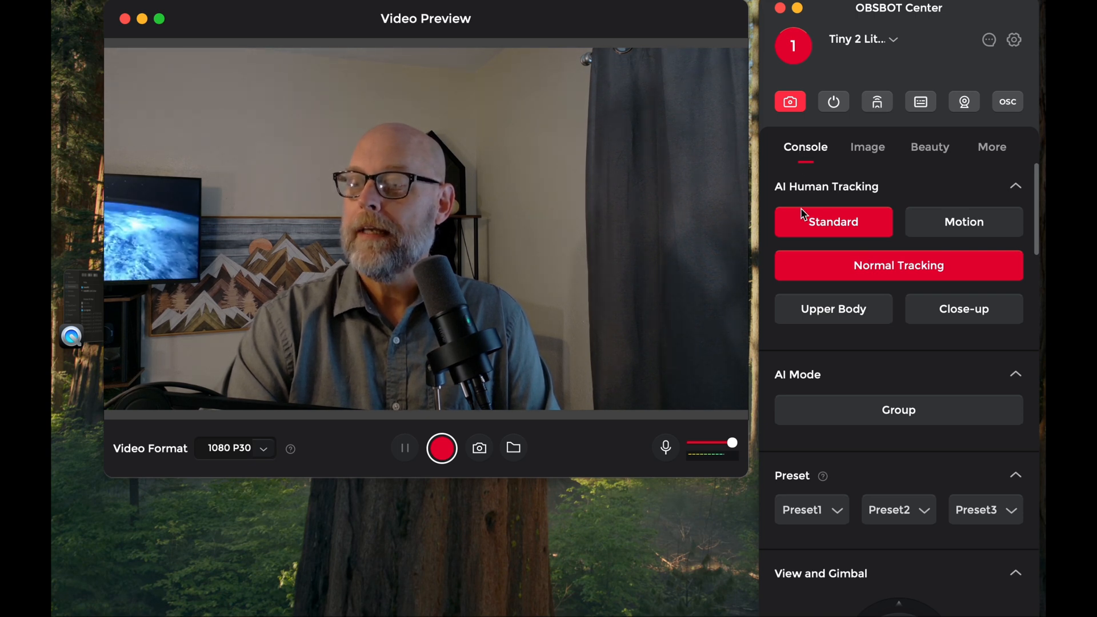
pyautogui.moveTo(858, 284)
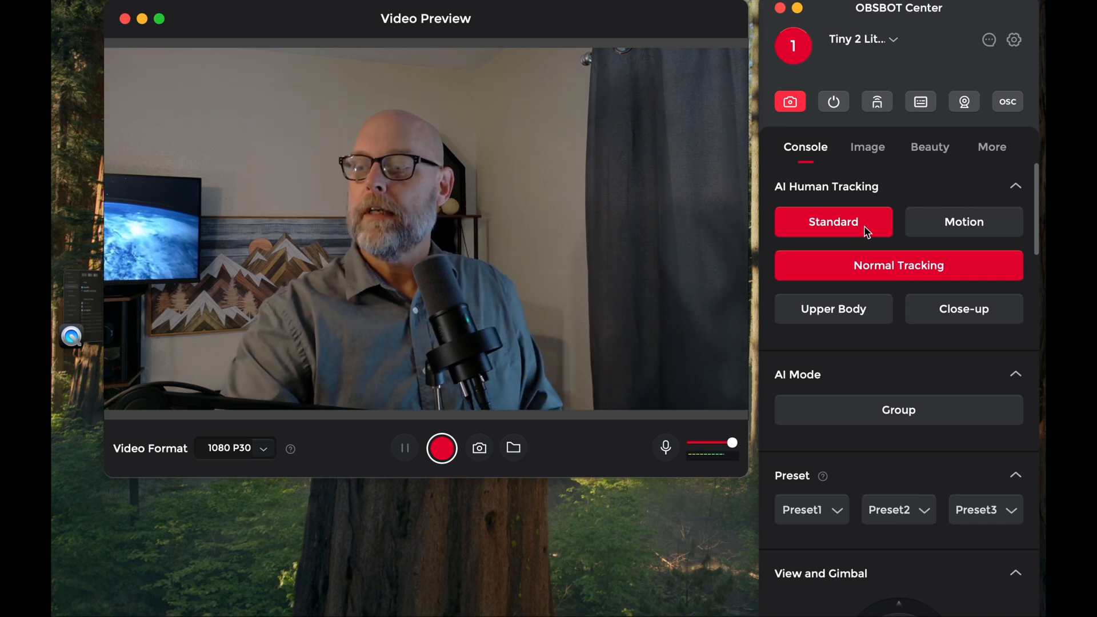
# Step: Try Motion tracking and close-up framing, then return to Standard mode with Normal Tracking
pyautogui.click(963, 221)
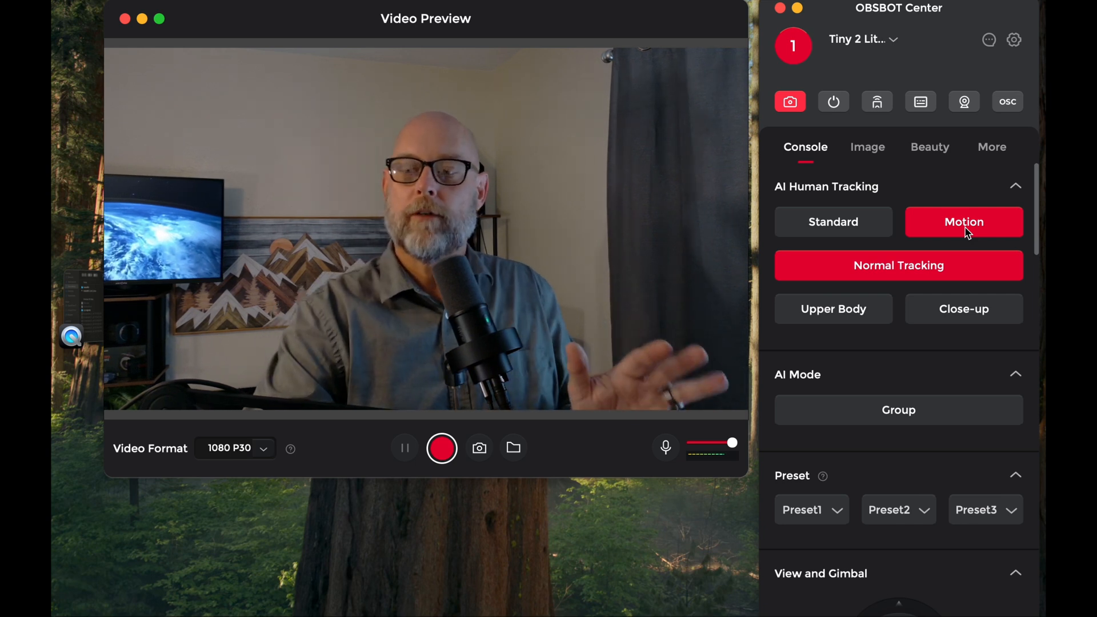
pyautogui.moveTo(862, 234)
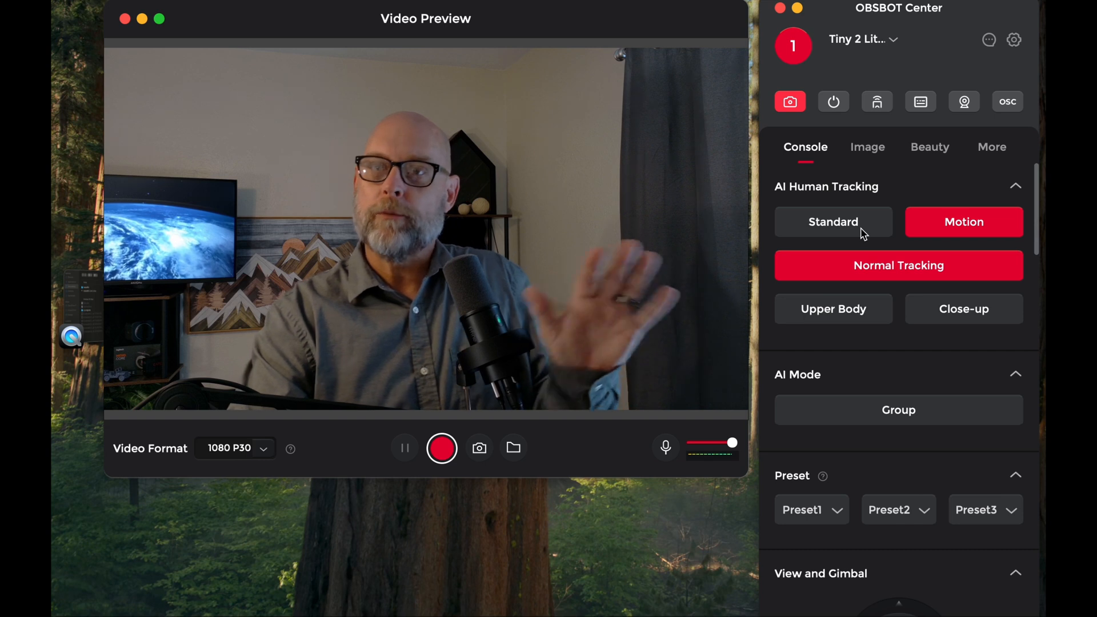
pyautogui.click(833, 222)
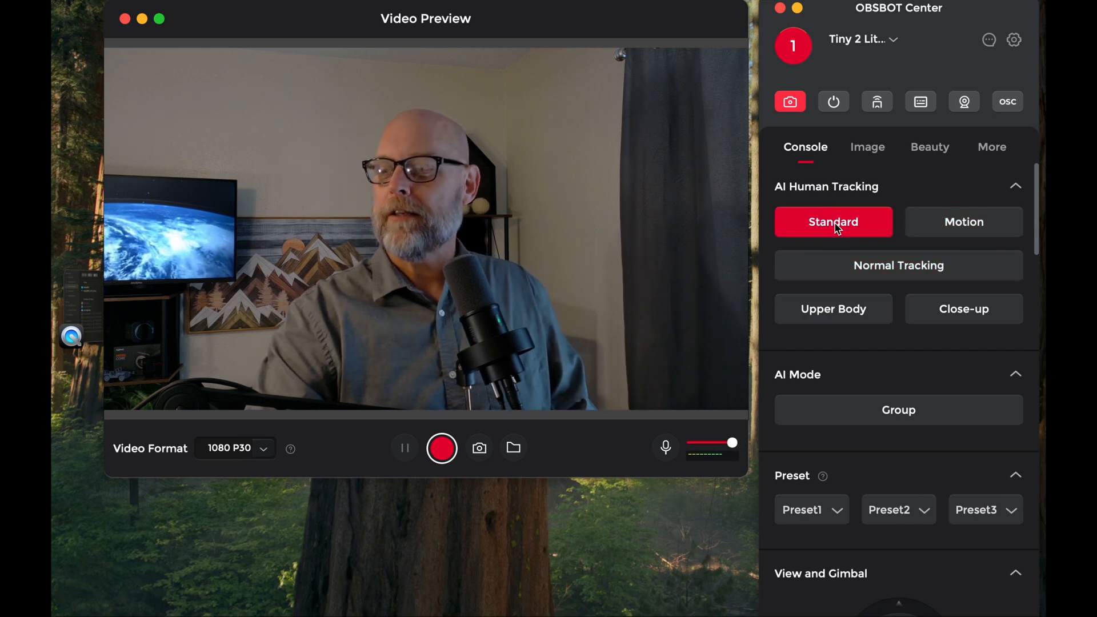
pyautogui.click(898, 265)
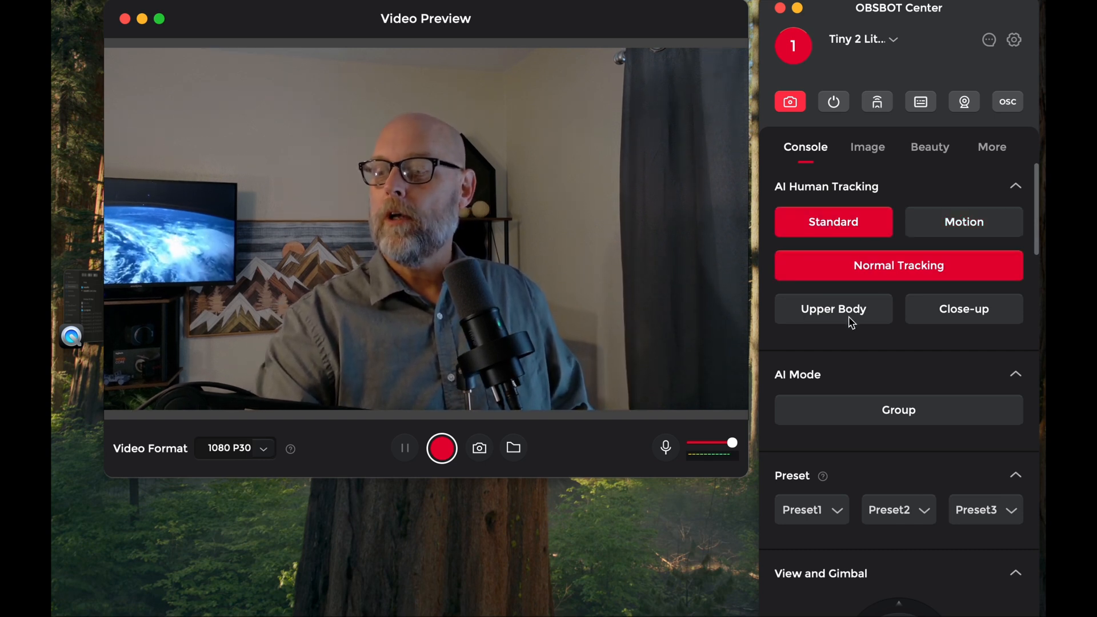
pyautogui.click(963, 309)
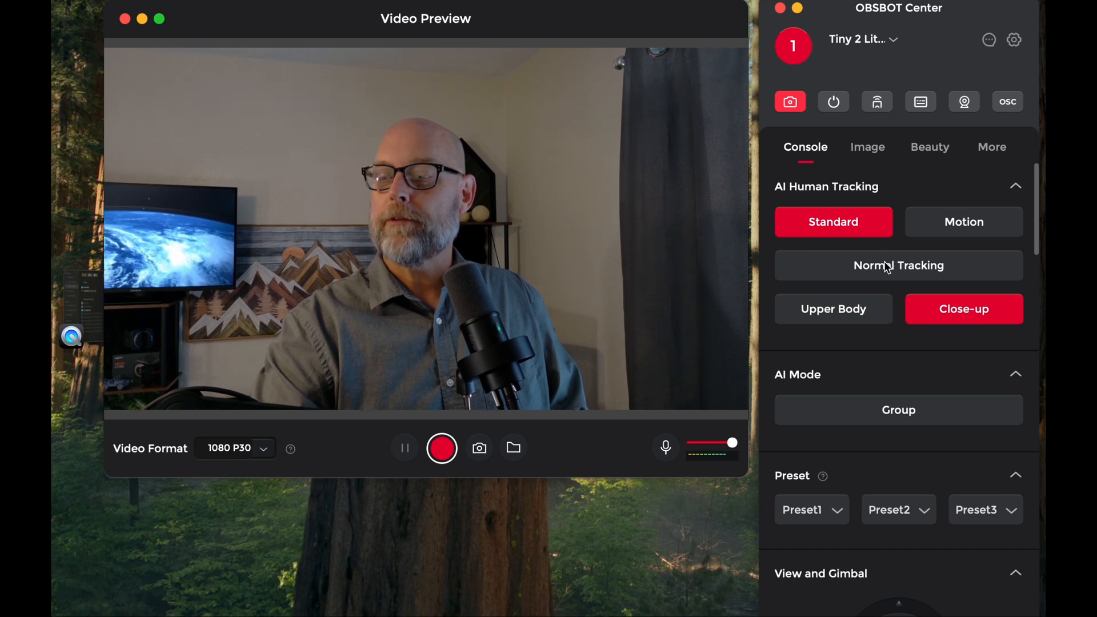
pyautogui.click(898, 265)
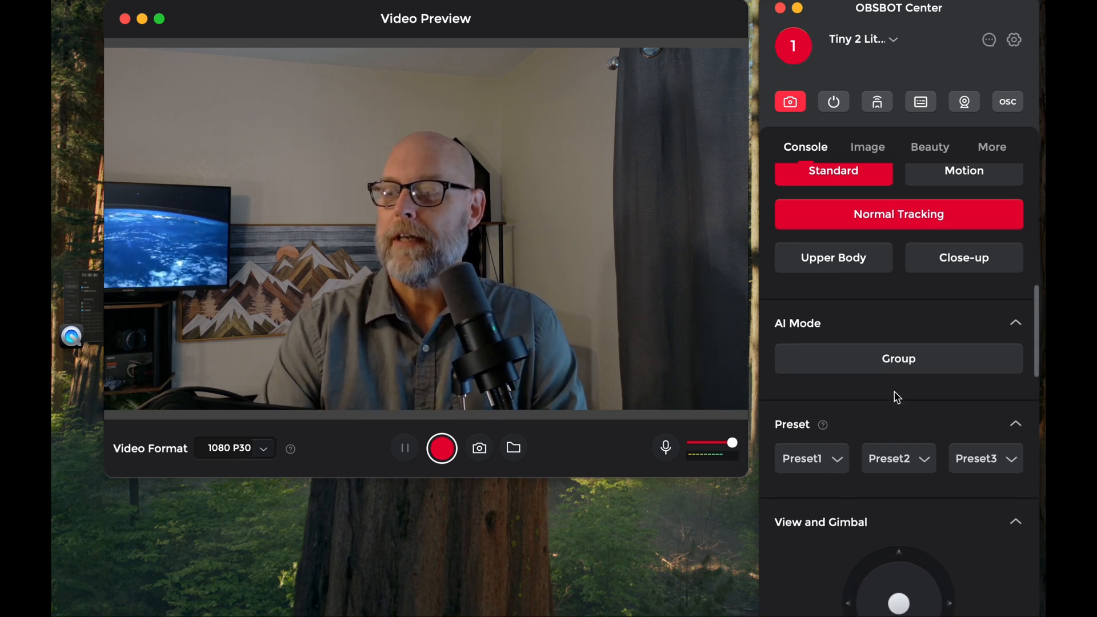
# Step: Try the Medium and Narrow field-of-view presets, then bring up the image adjustment settings
pyautogui.scroll(-3)
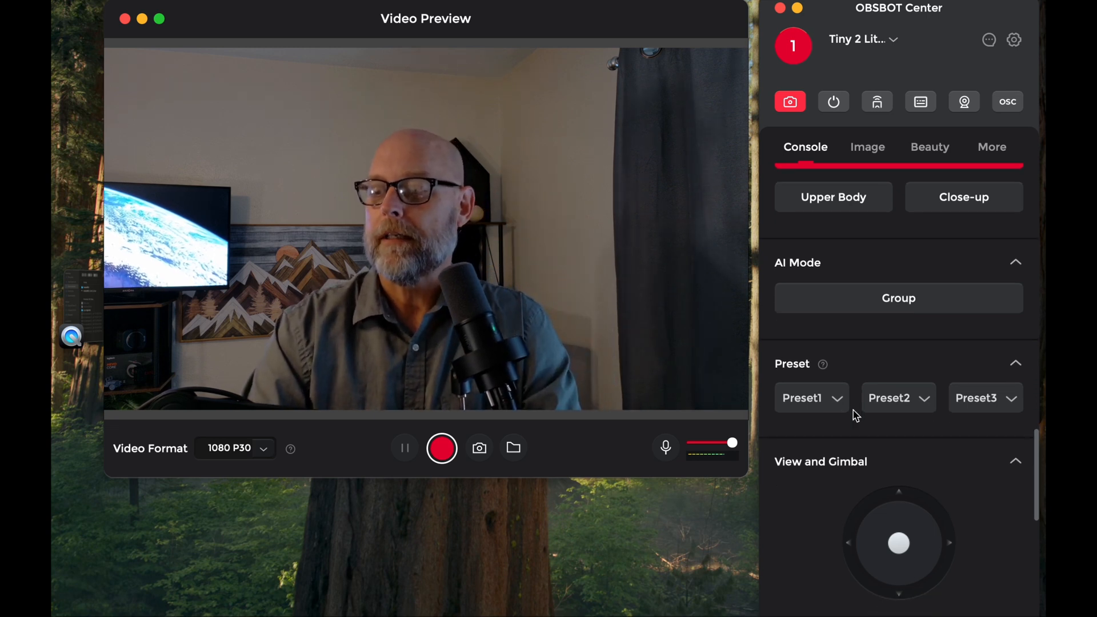
pyautogui.scroll(-3)
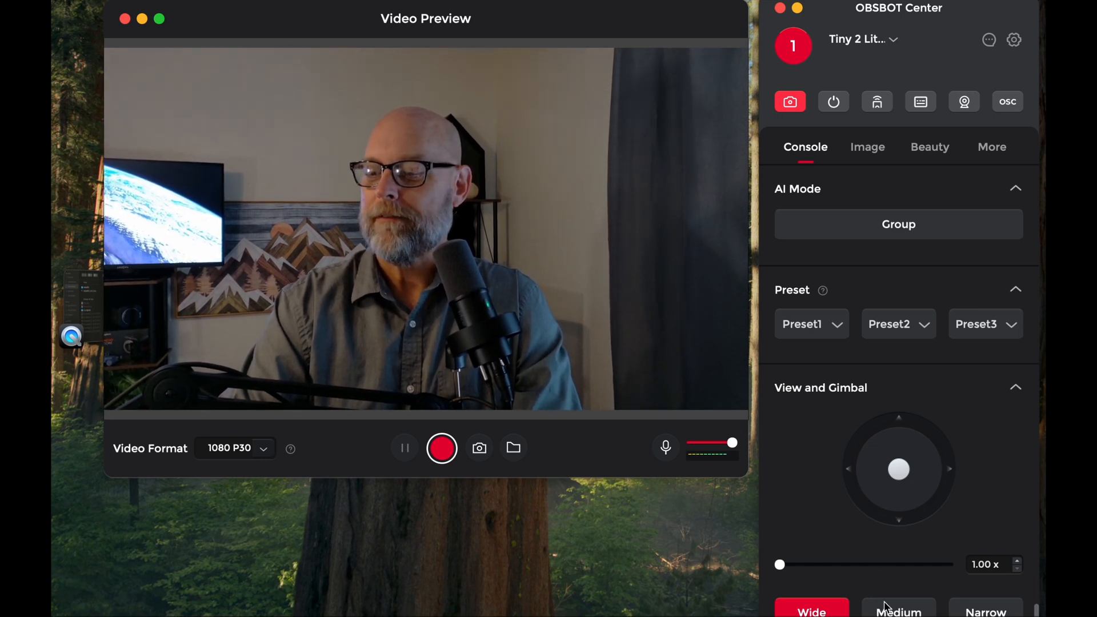
pyautogui.click(898, 611)
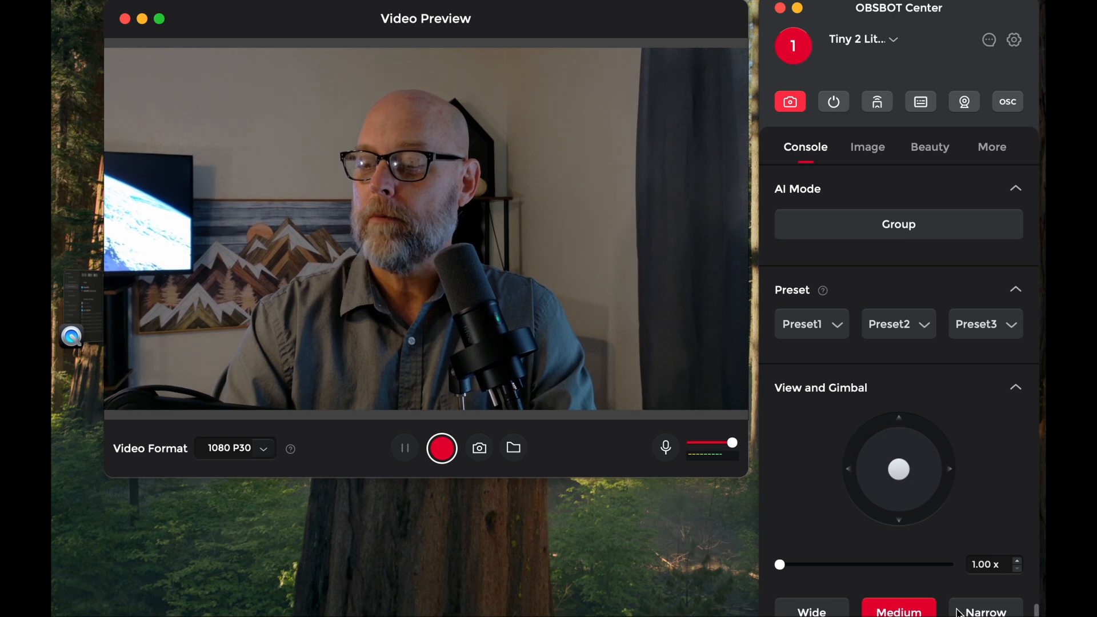
pyautogui.click(983, 607)
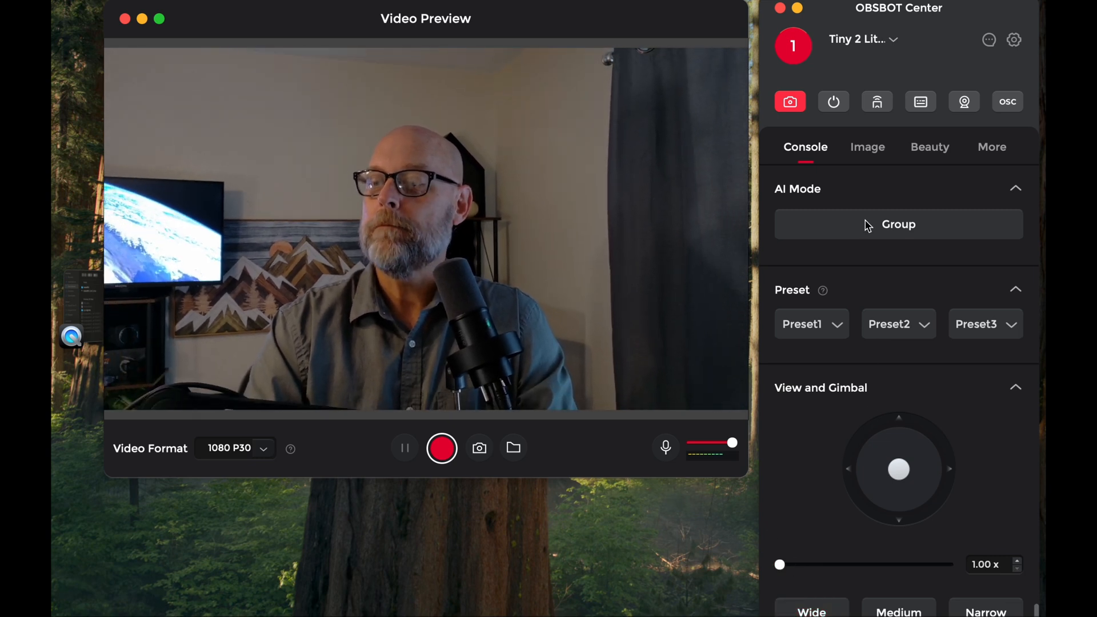
pyautogui.click(867, 147)
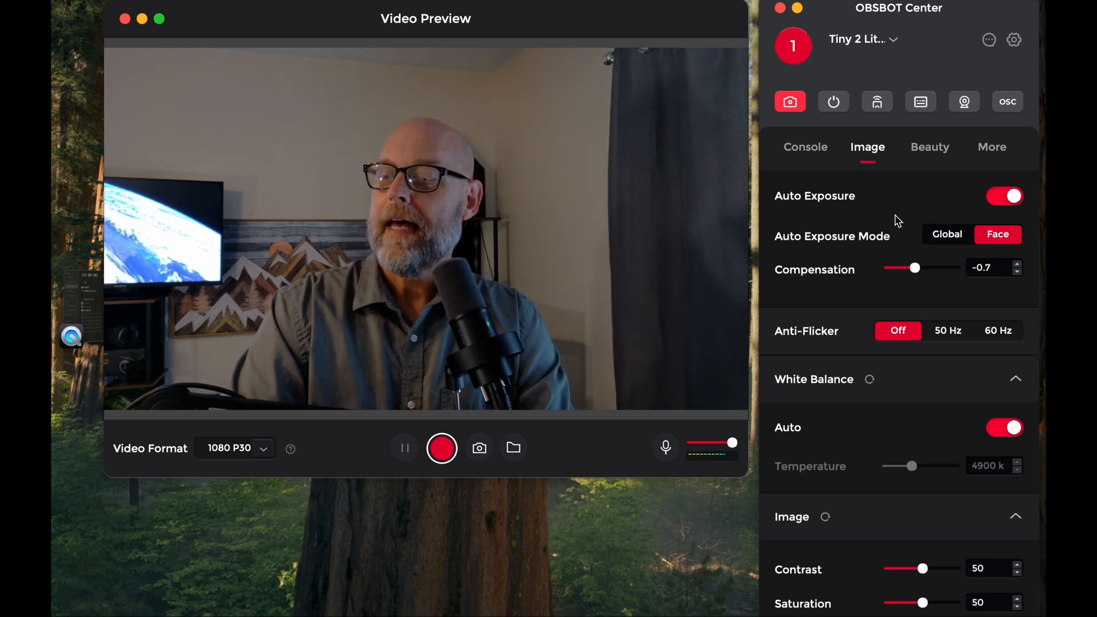
# Step: Scroll through the image settings, then bring up the beauty and filter settings
pyautogui.scroll(3)
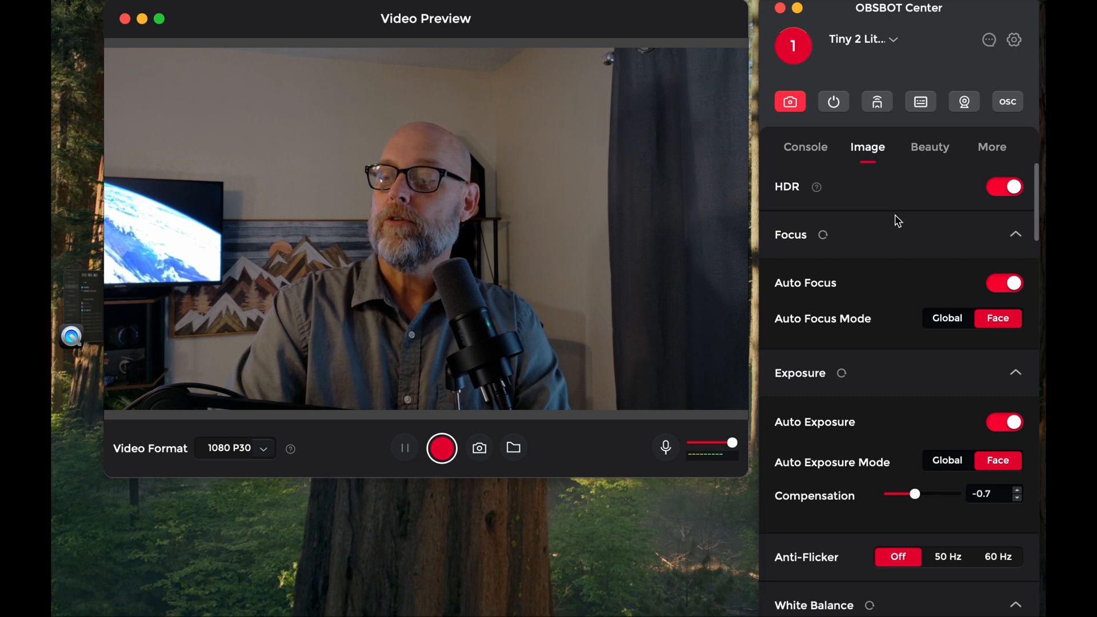
pyautogui.moveTo(955, 203)
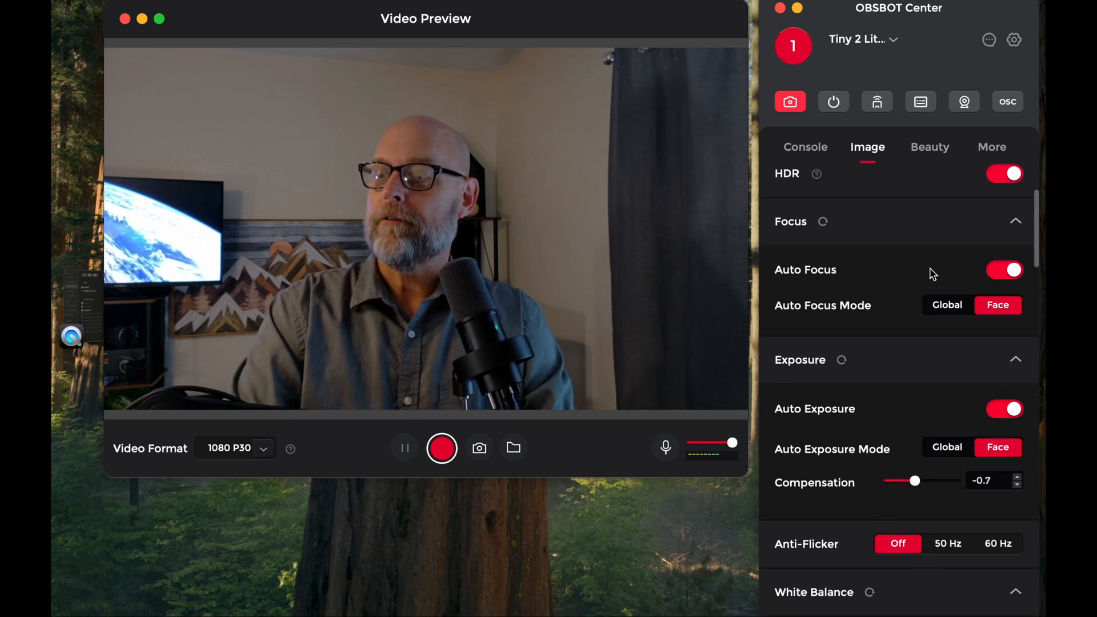
pyautogui.scroll(-3)
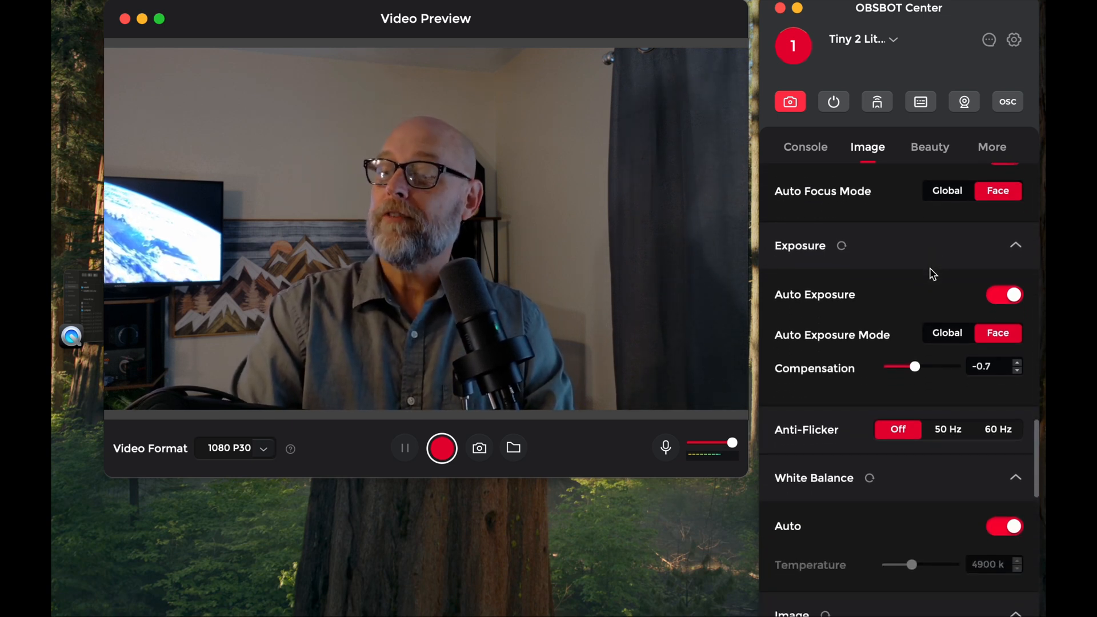
pyautogui.scroll(3)
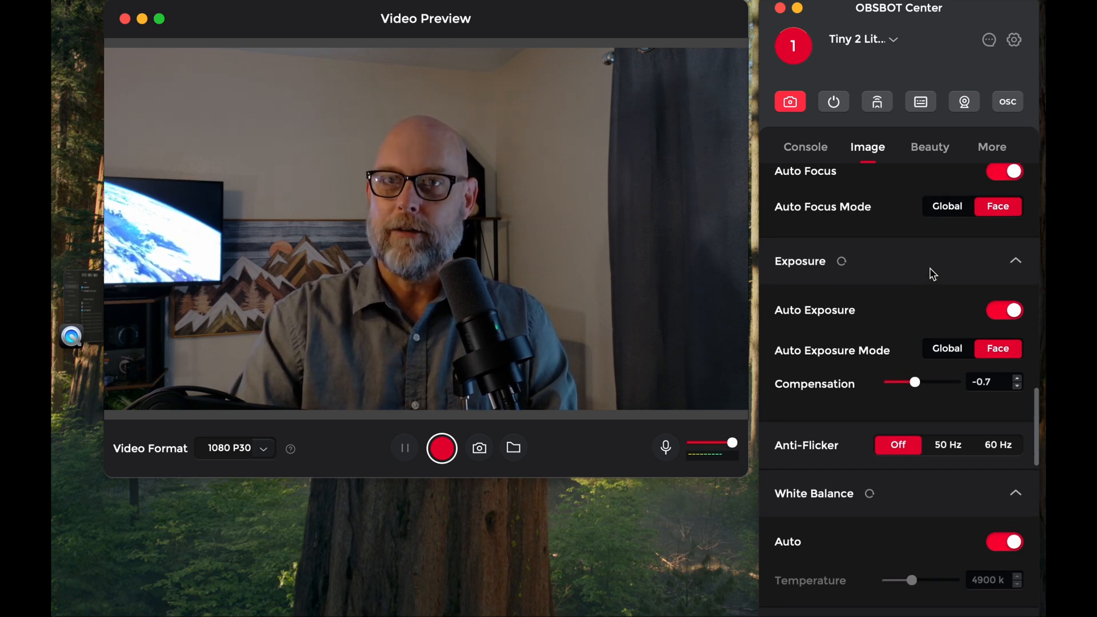
pyautogui.scroll(3)
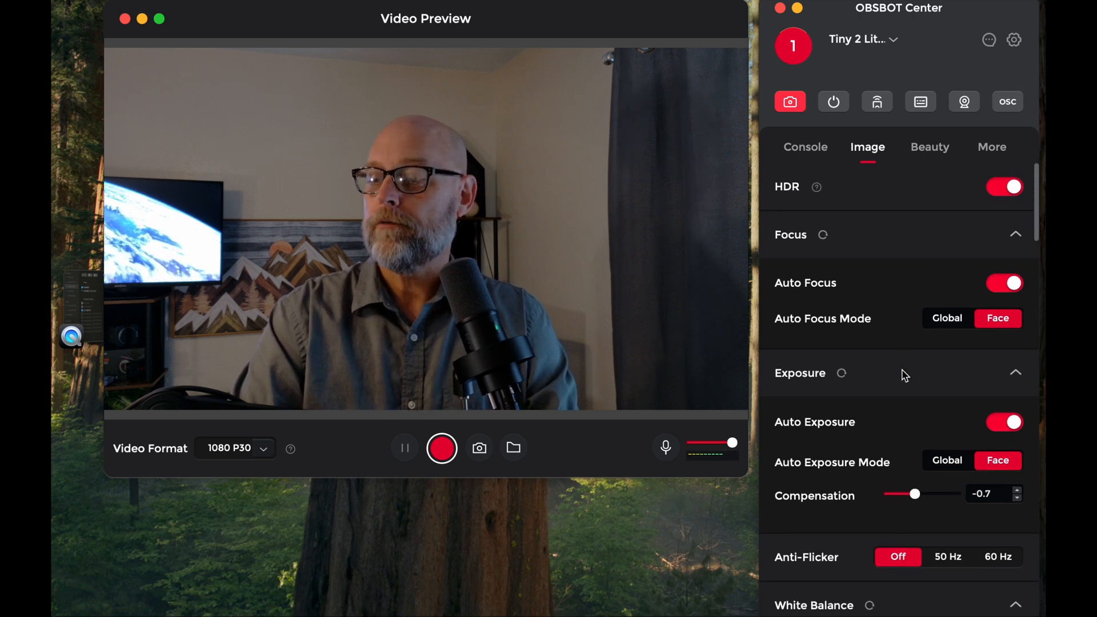
pyautogui.scroll(-3)
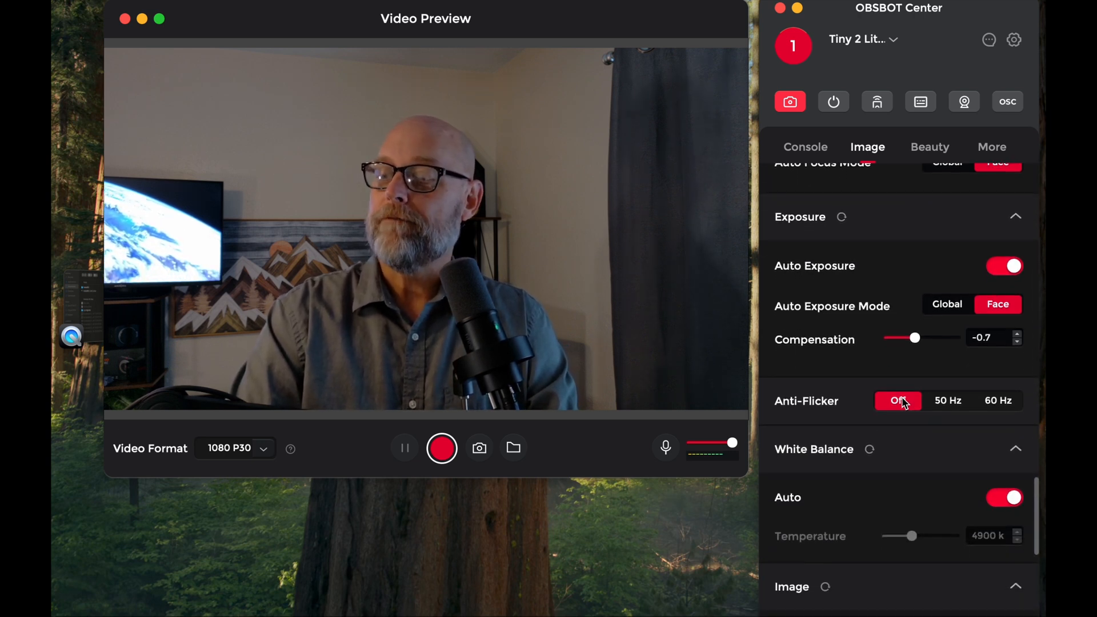
pyautogui.scroll(-3)
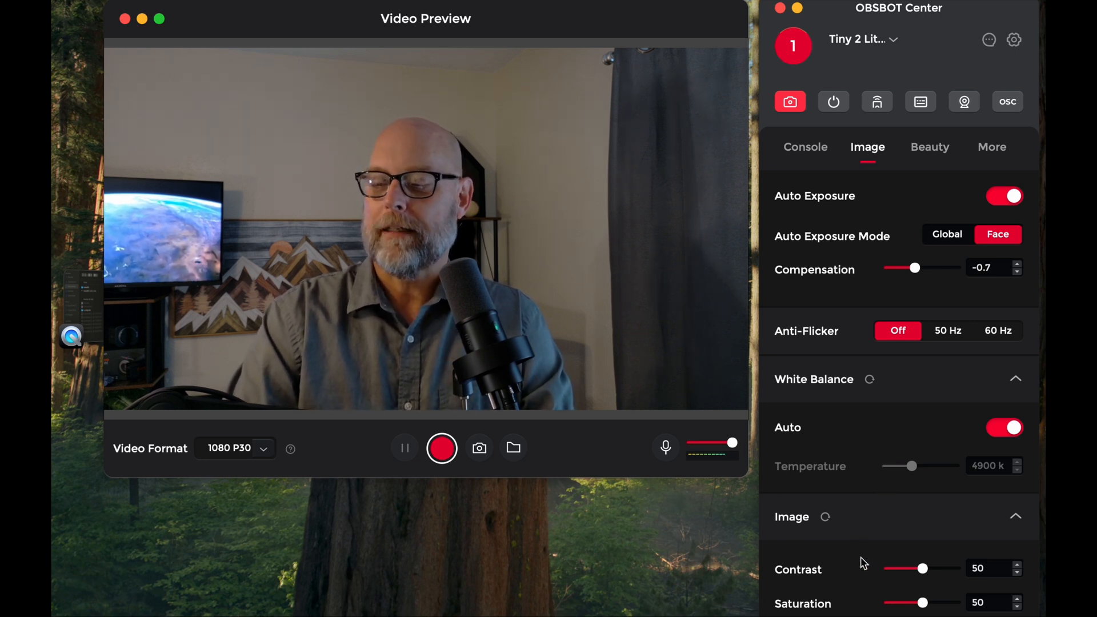
pyautogui.scroll(3)
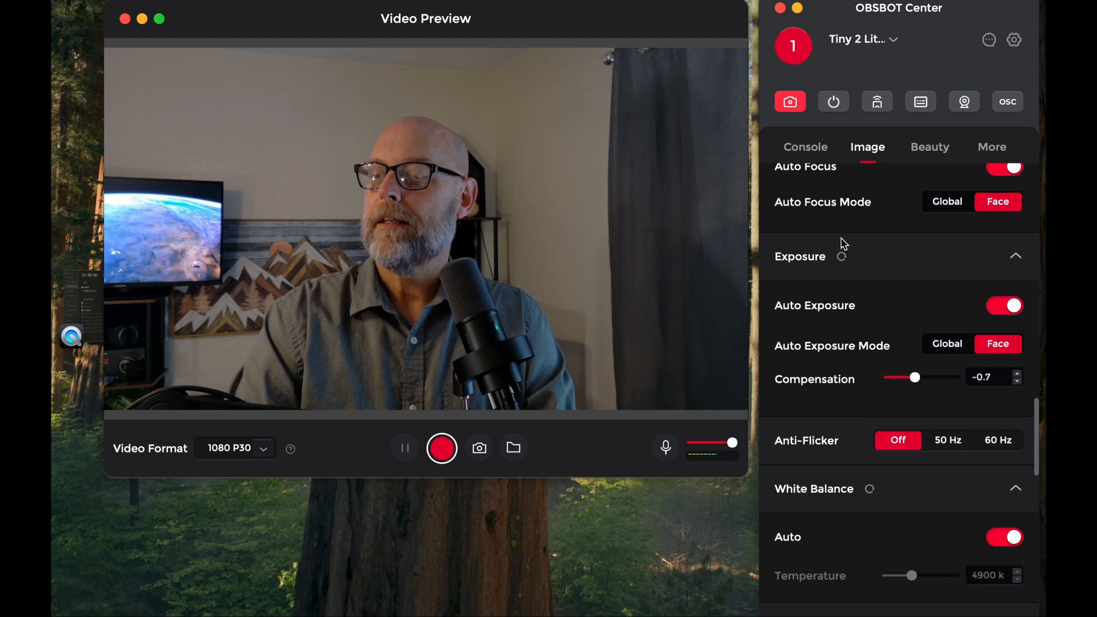
pyautogui.click(928, 147)
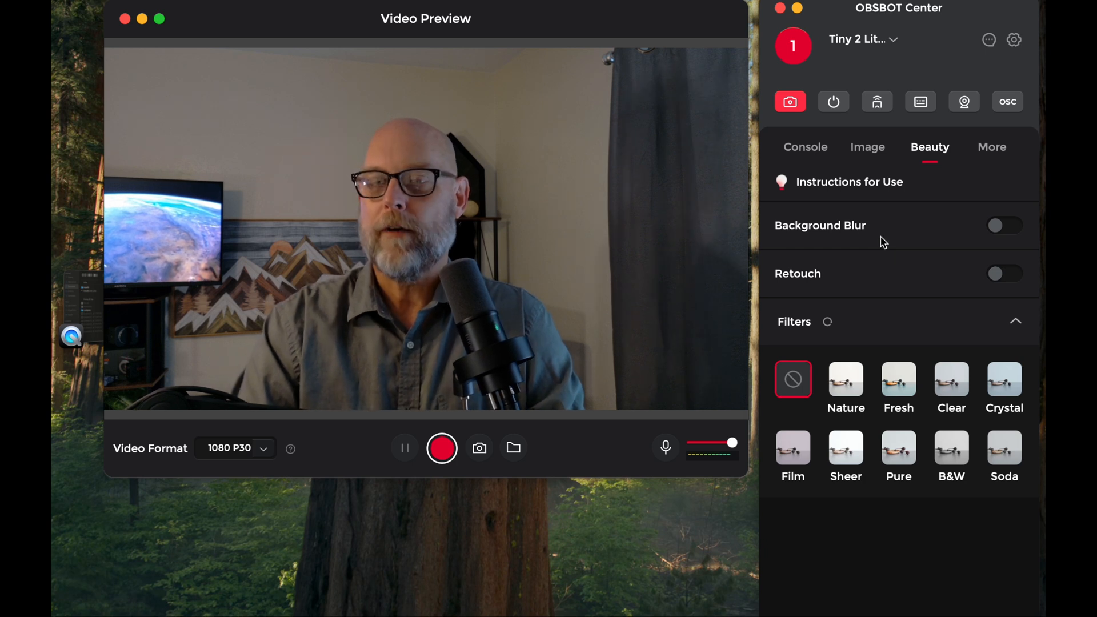
# Step: Switch face retouching on and off again, then bring up the additional device settings
pyautogui.click(1003, 273)
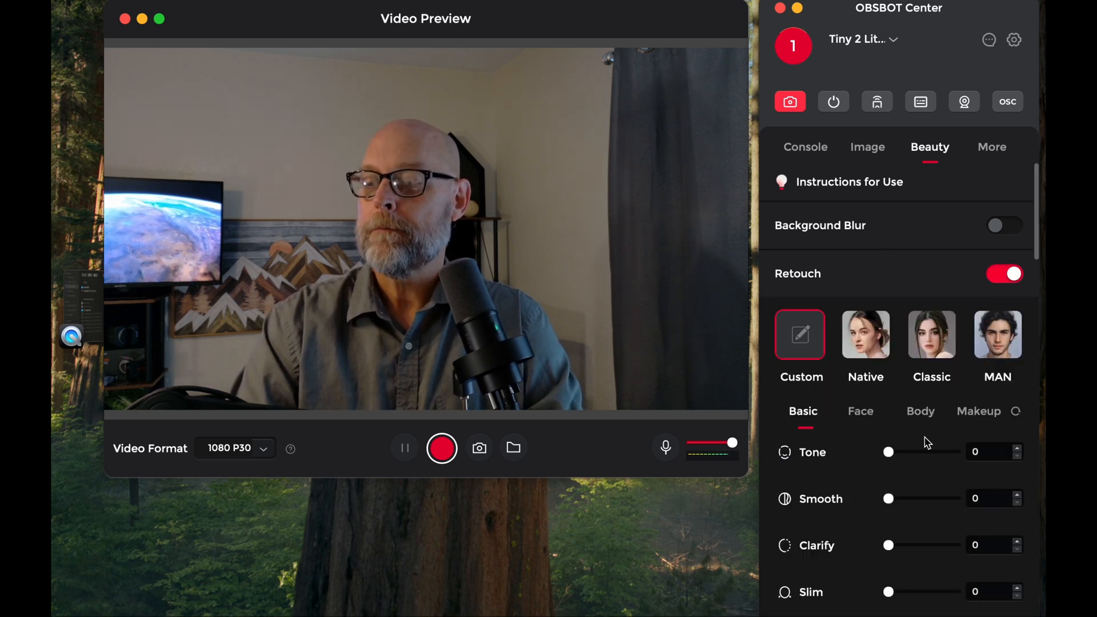
pyautogui.scroll(-3)
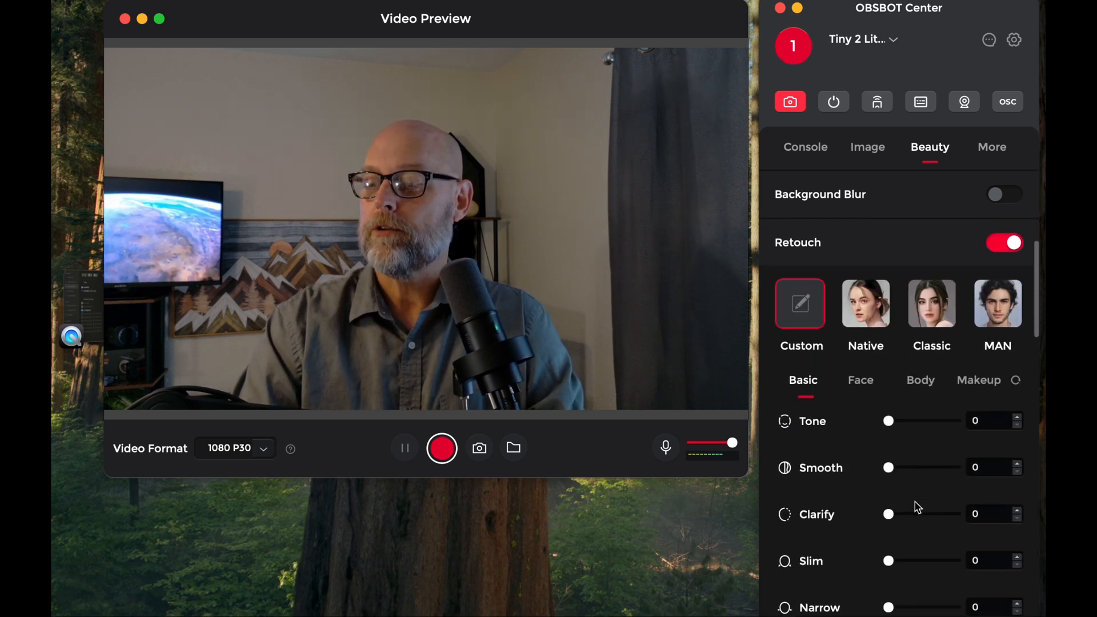
pyautogui.scroll(3)
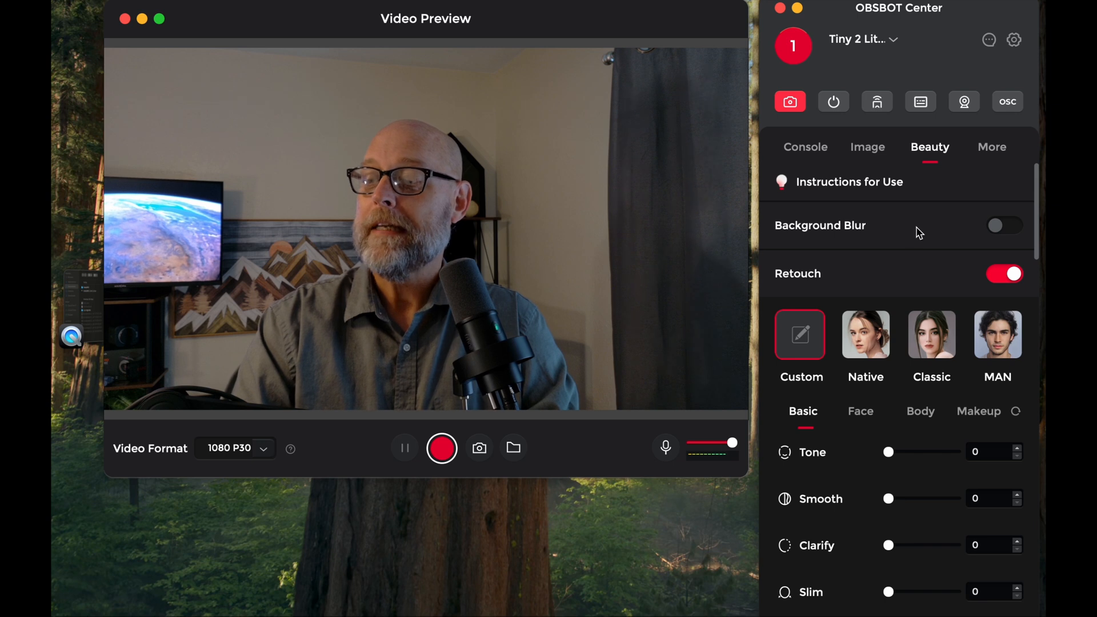
pyautogui.click(1003, 273)
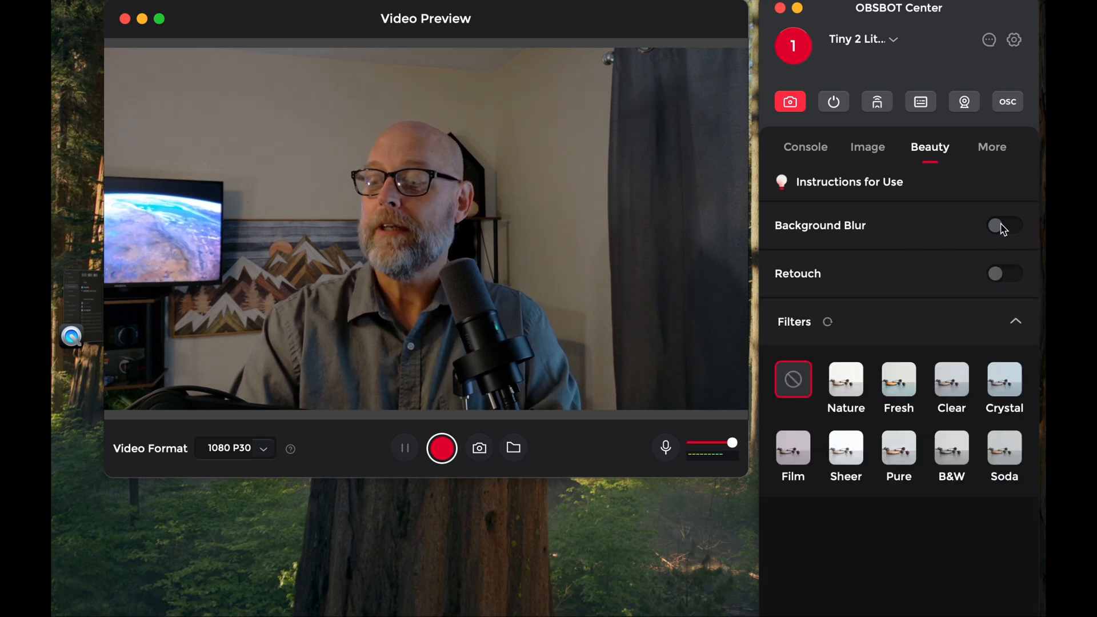
pyautogui.moveTo(909, 272)
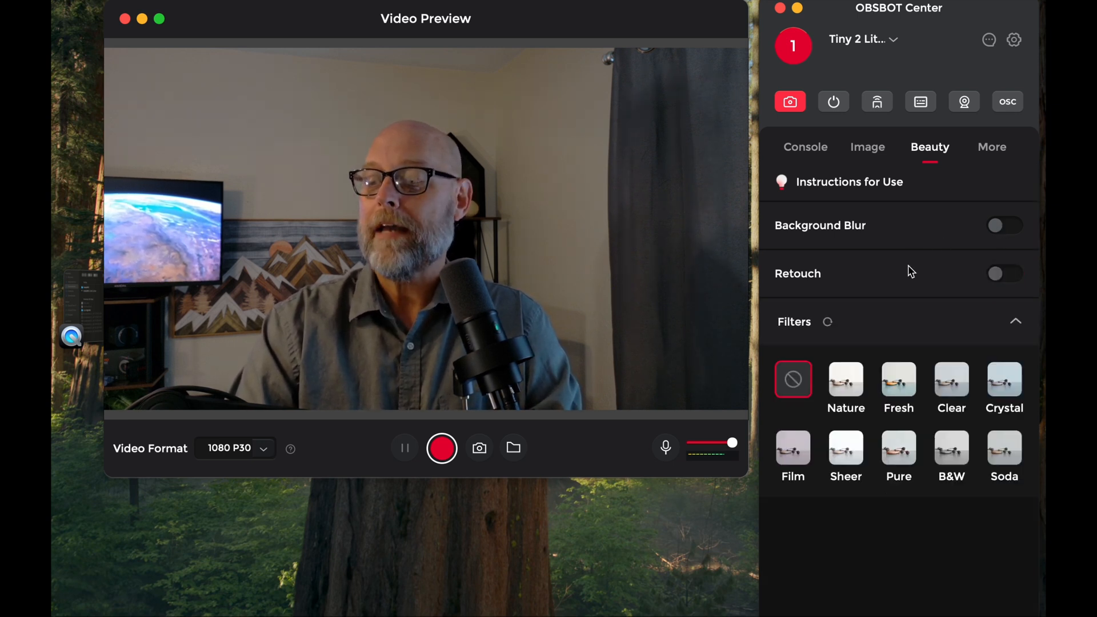
pyautogui.moveTo(925, 210)
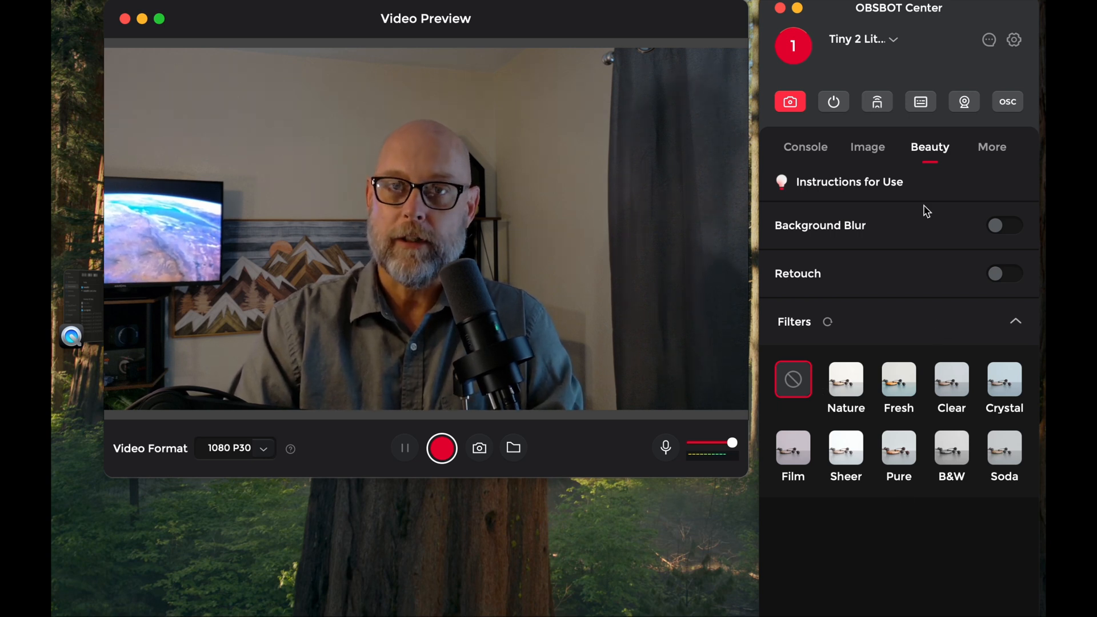
pyautogui.moveTo(969, 169)
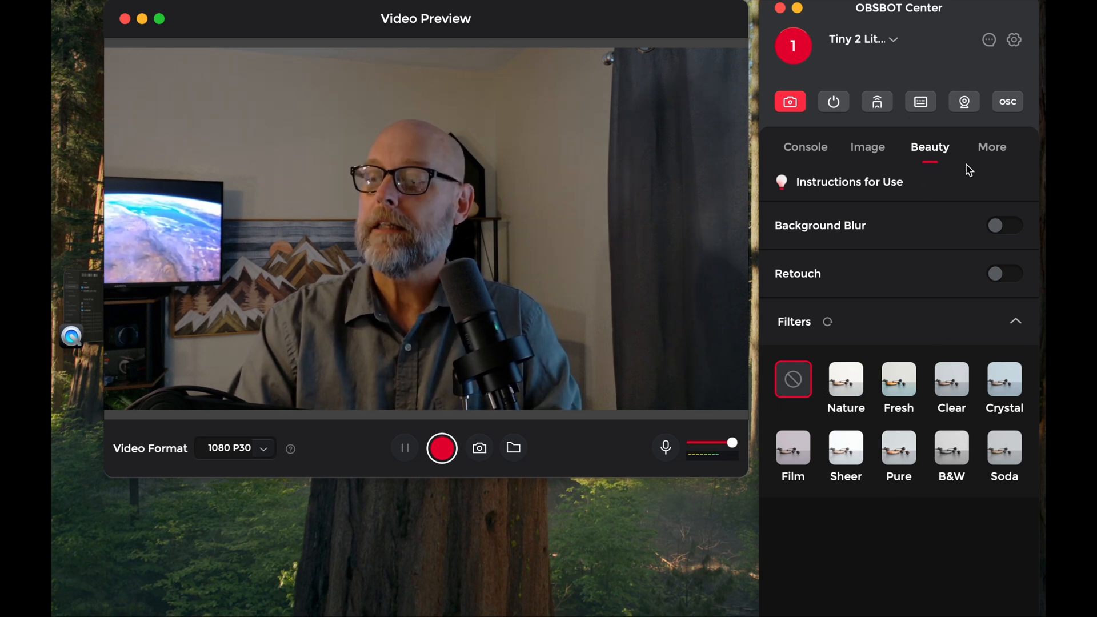
pyautogui.click(991, 147)
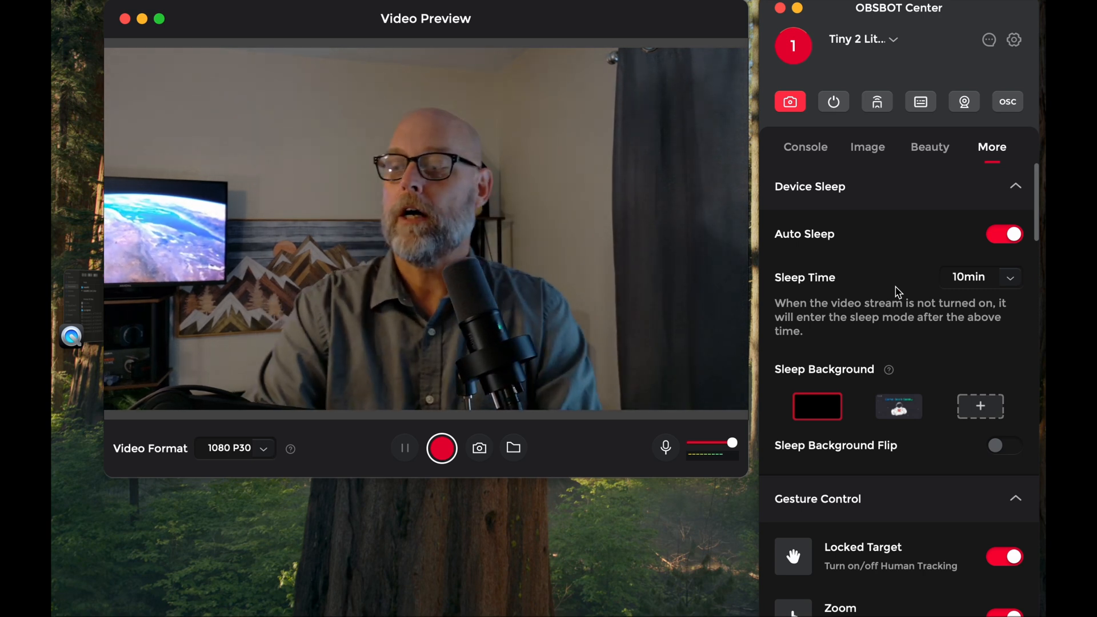
pyautogui.scroll(-3)
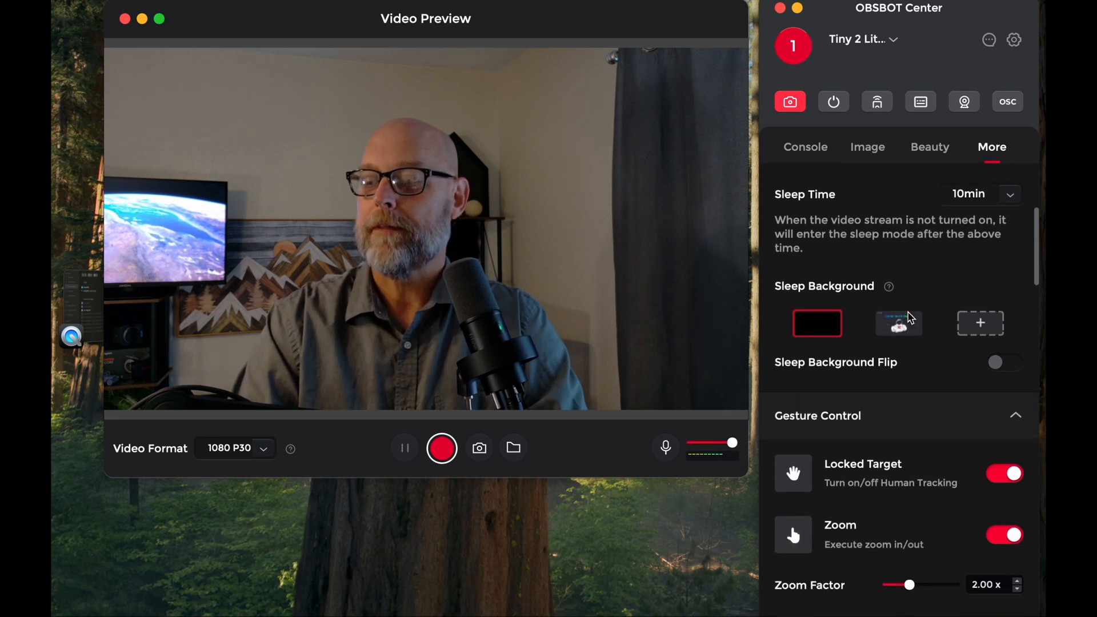
pyautogui.scroll(-3)
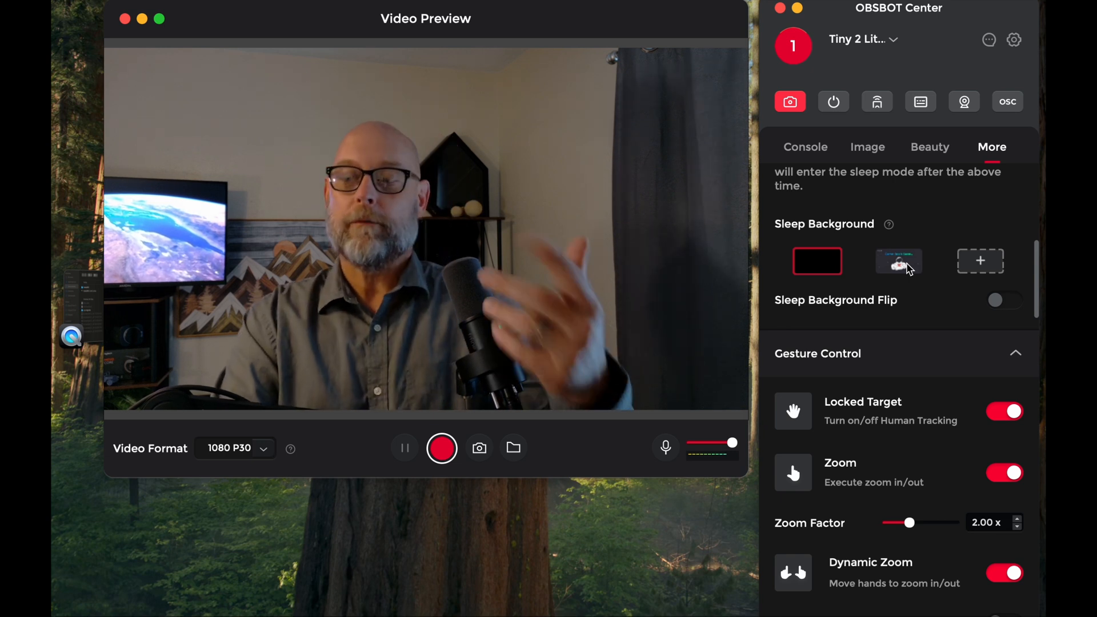
pyautogui.scroll(-3)
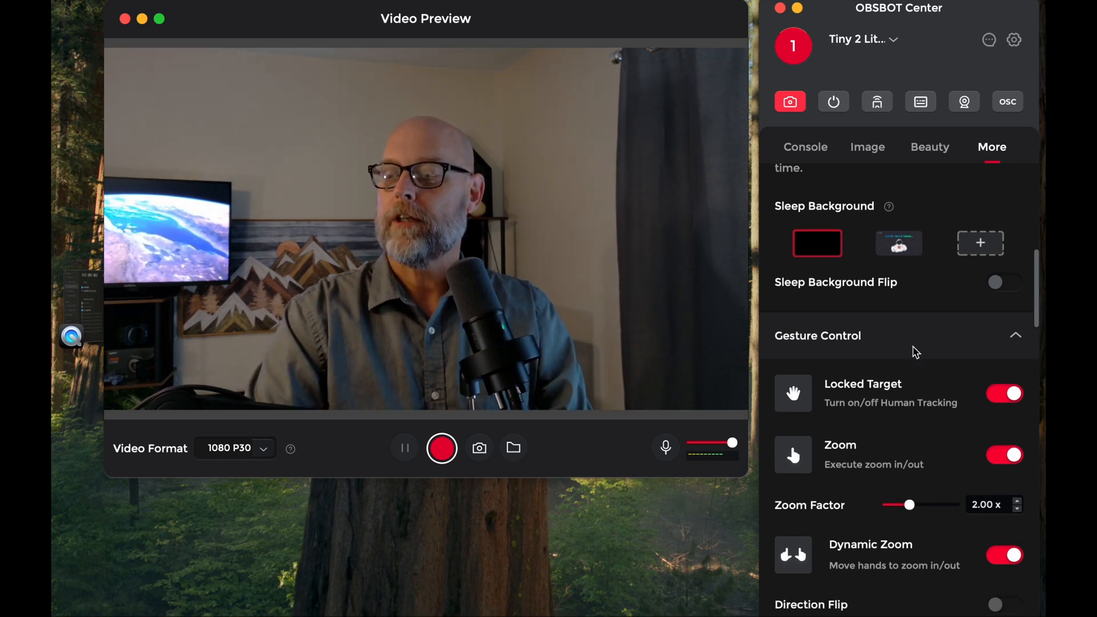
pyautogui.scroll(-3)
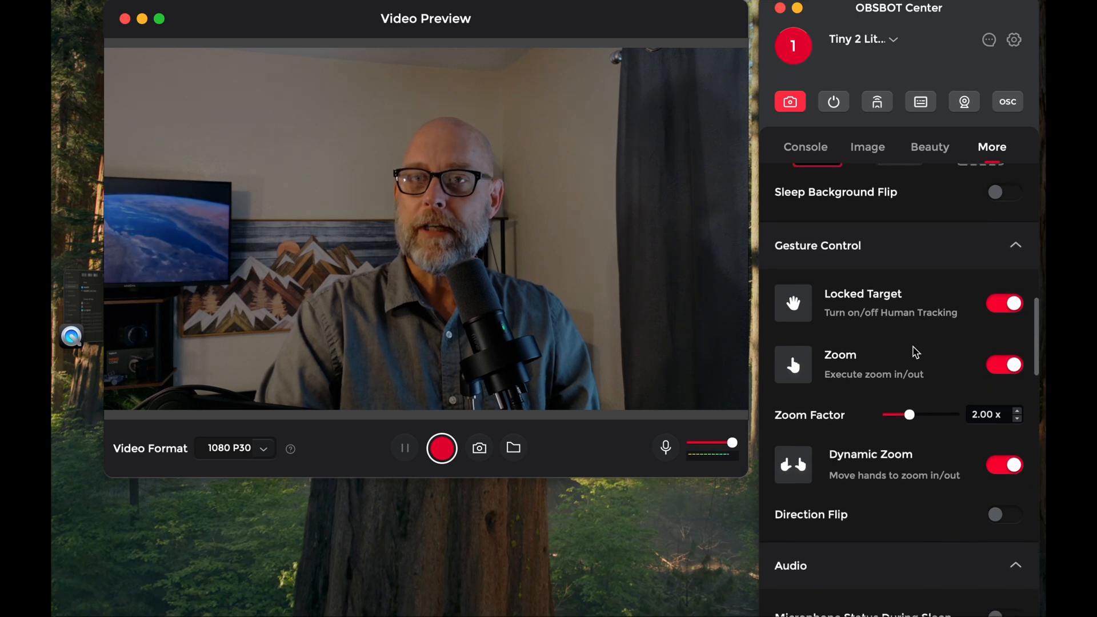
pyautogui.scroll(-3)
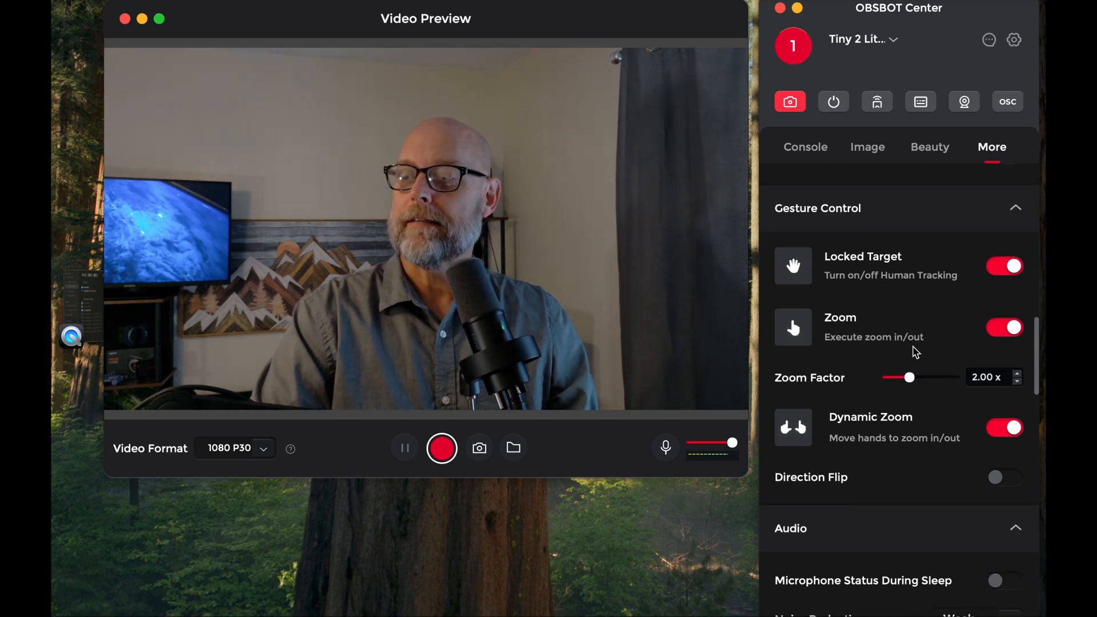
pyautogui.scroll(-3)
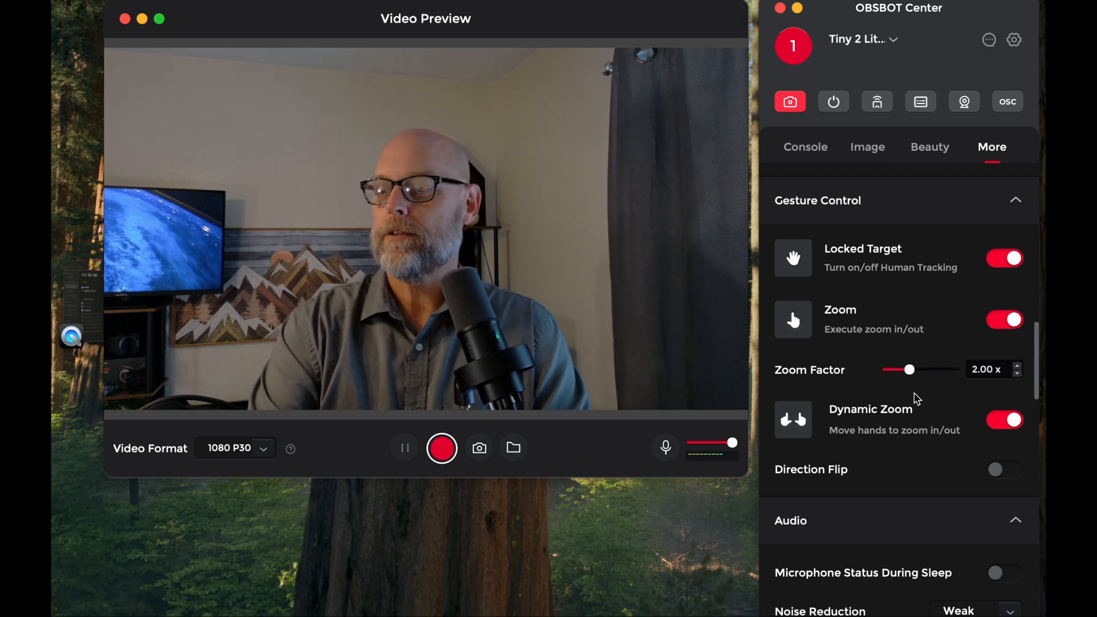
pyautogui.scroll(-3)
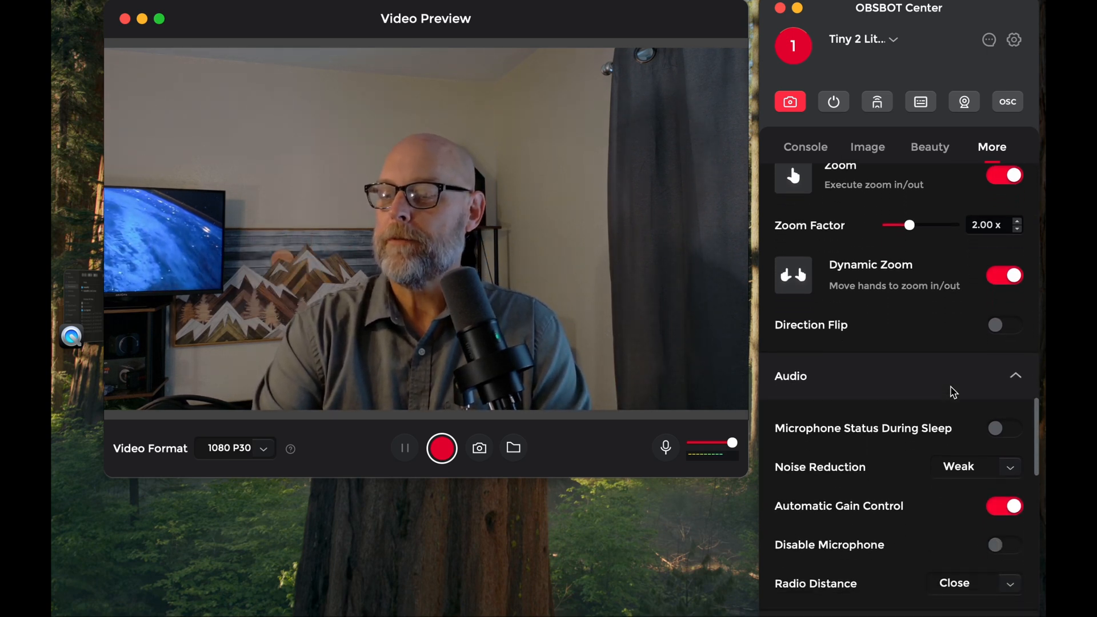
pyautogui.scroll(-3)
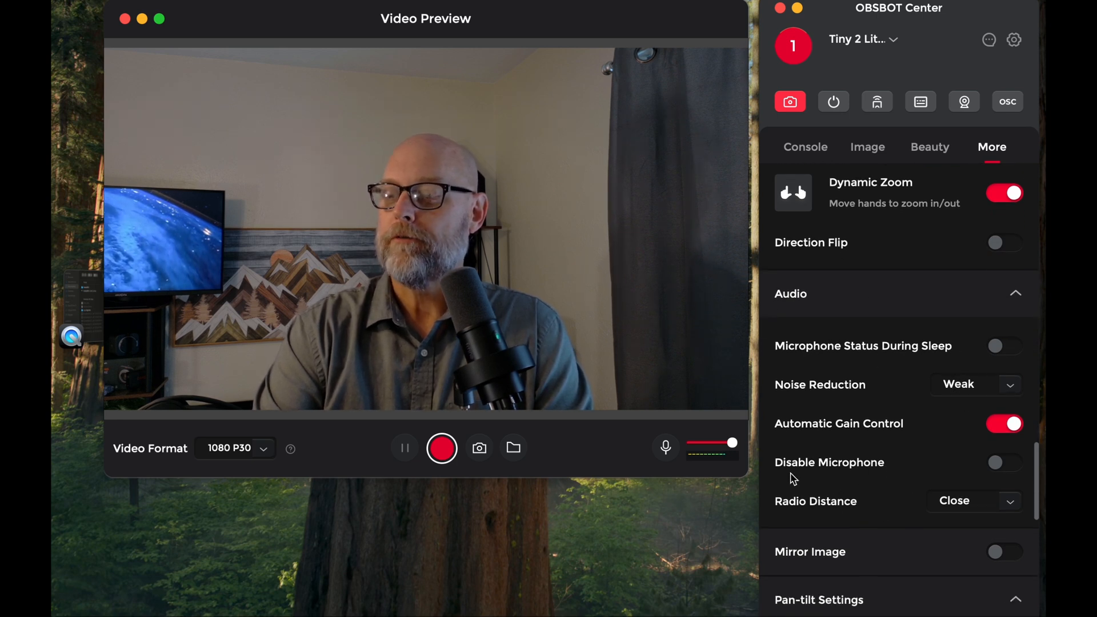
pyautogui.click(1007, 385)
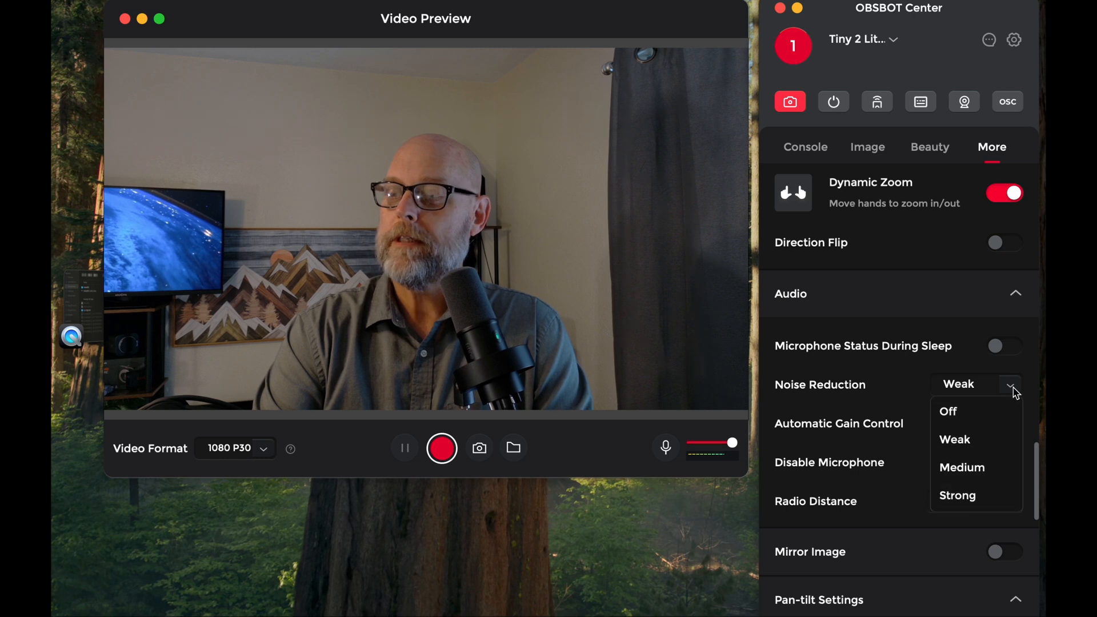
pyautogui.moveTo(901, 383)
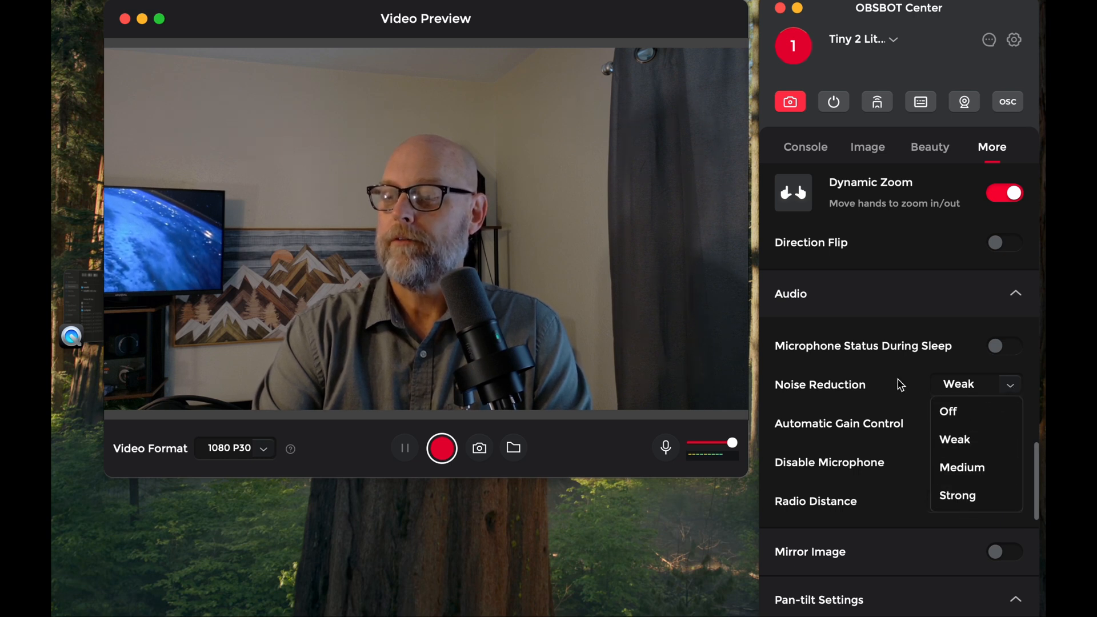
pyautogui.click(1003, 423)
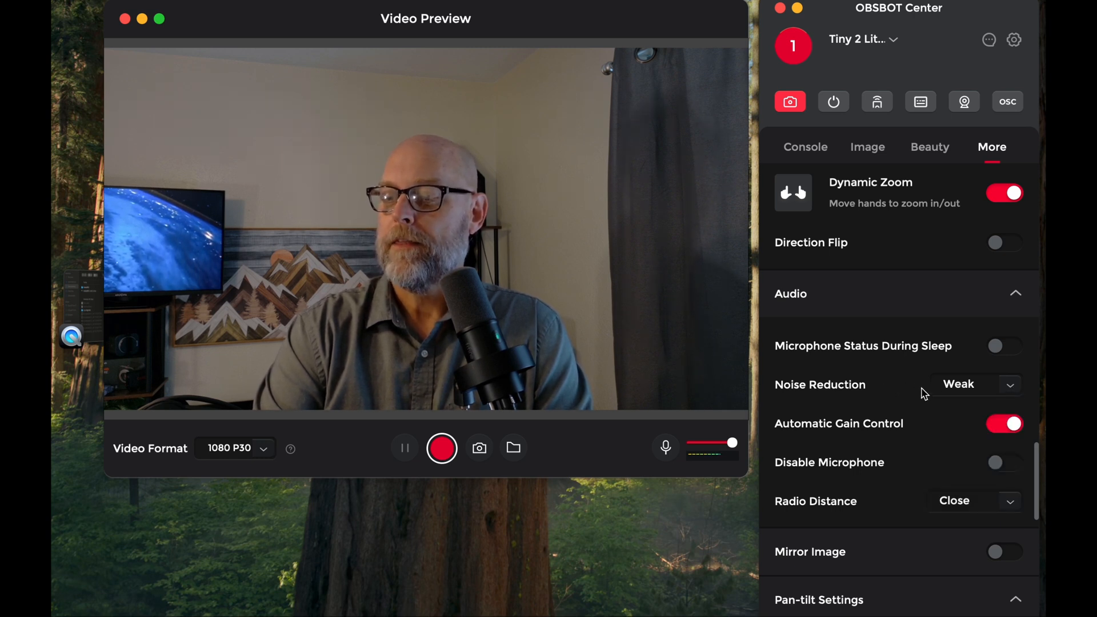
pyautogui.moveTo(1013, 388)
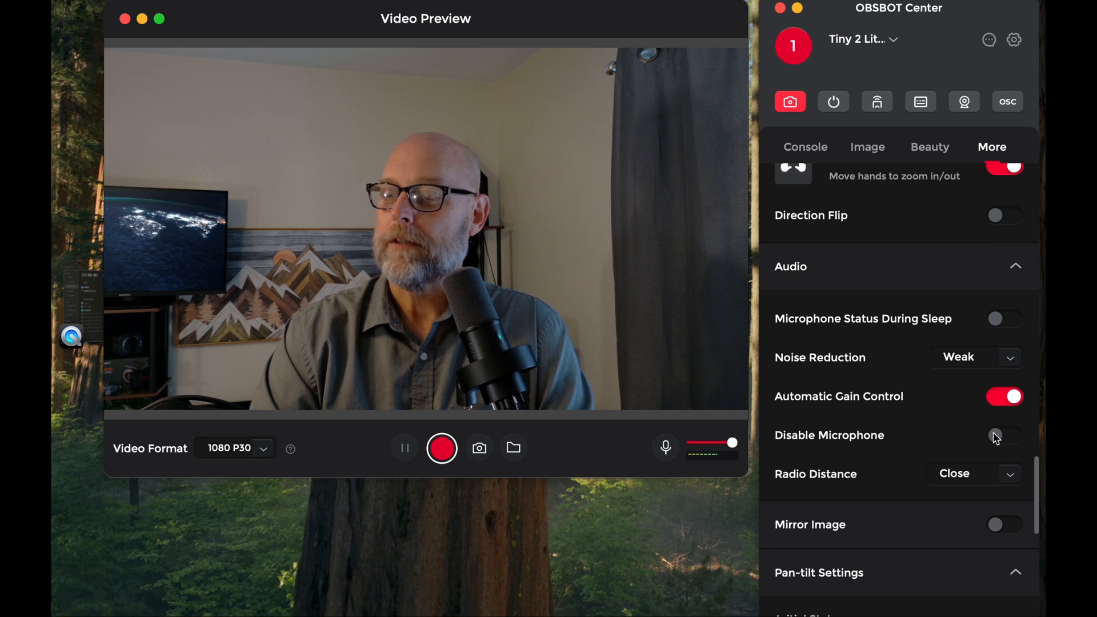
pyautogui.scroll(-3)
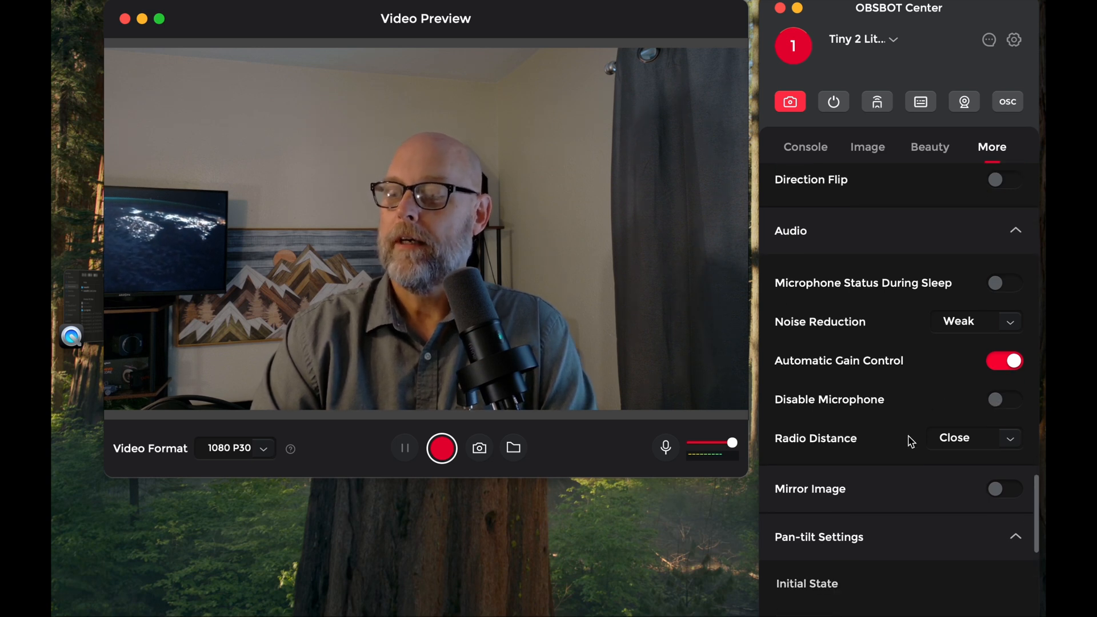
pyautogui.scroll(-3)
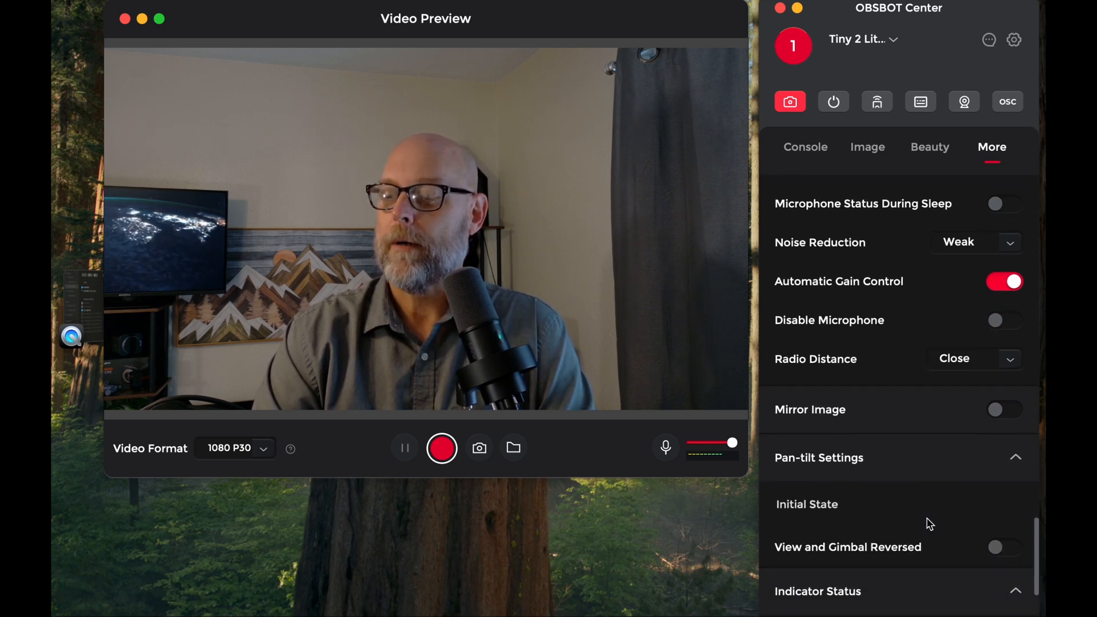
pyautogui.scroll(-3)
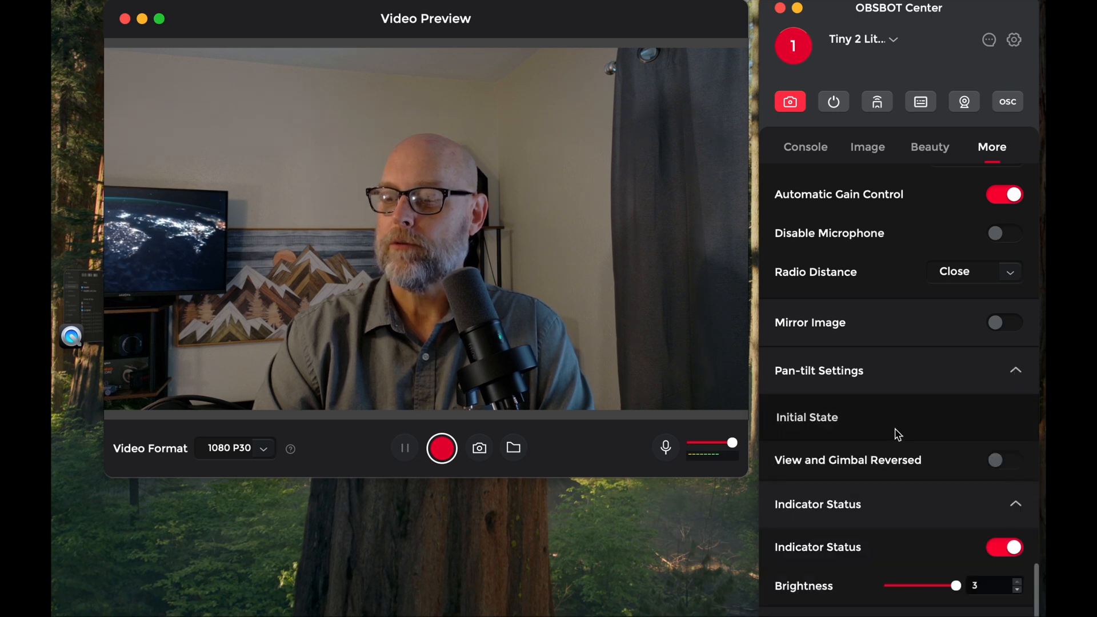
pyautogui.scroll(-3)
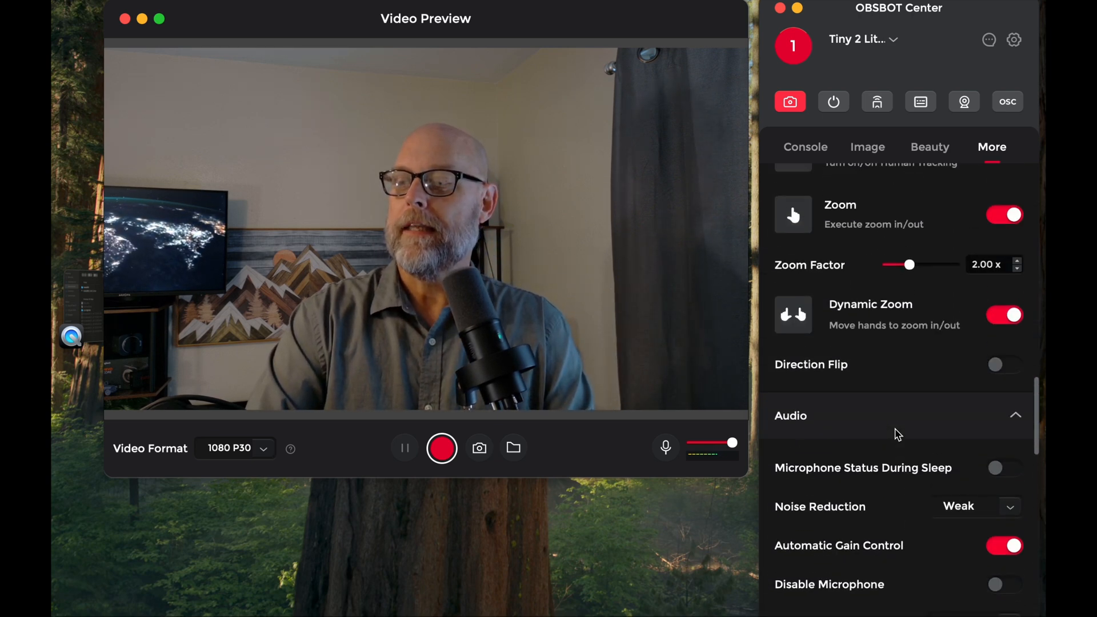
pyautogui.scroll(3)
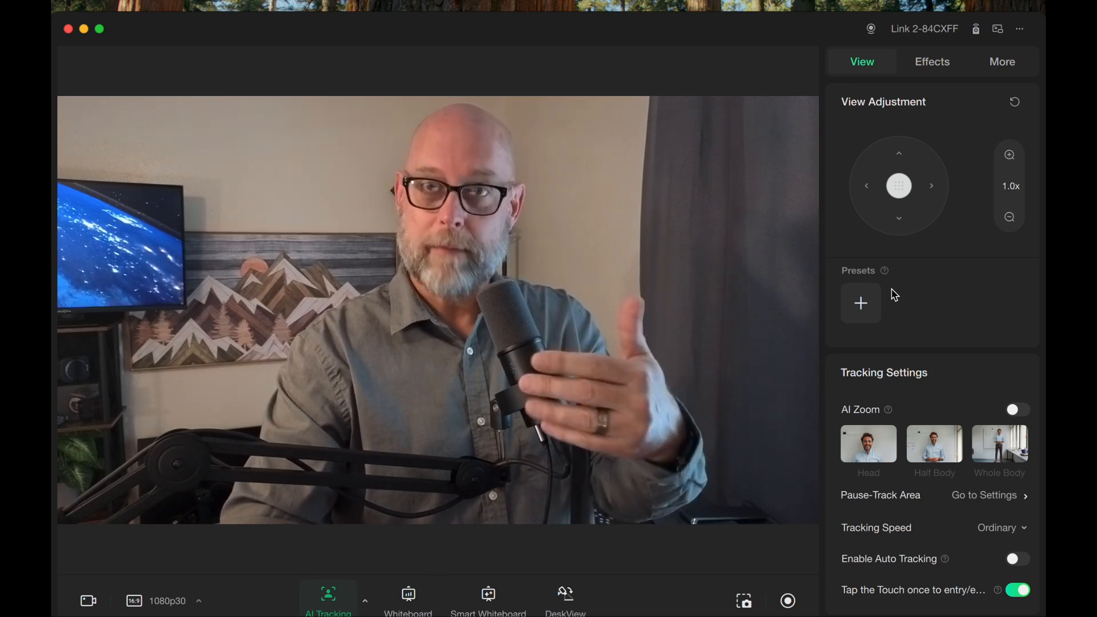
pyautogui.moveTo(945, 313)
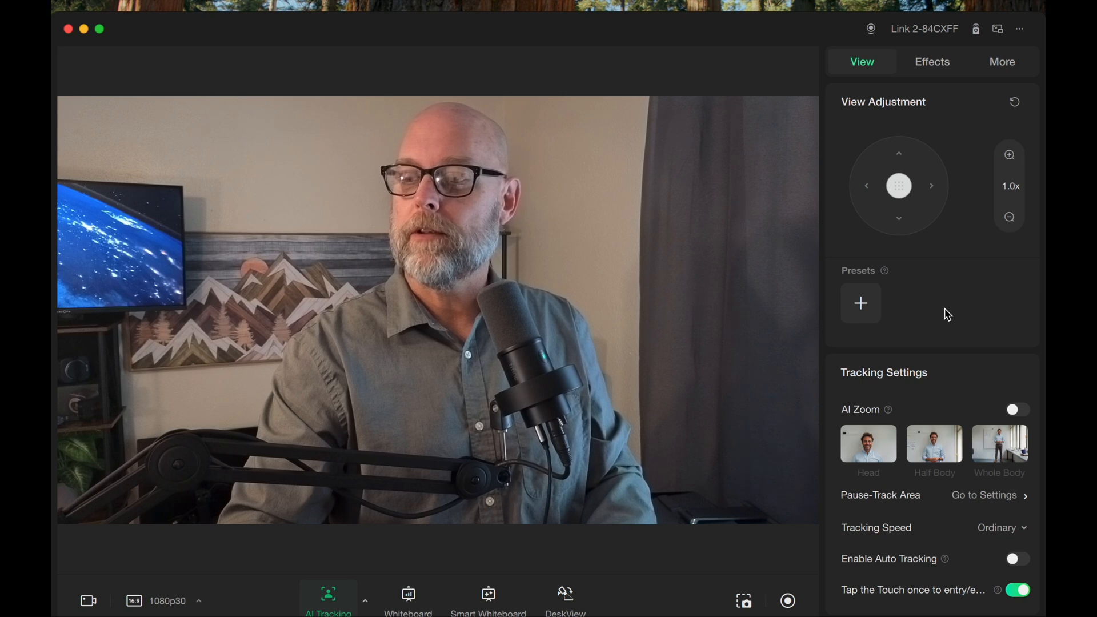
pyautogui.moveTo(898, 185)
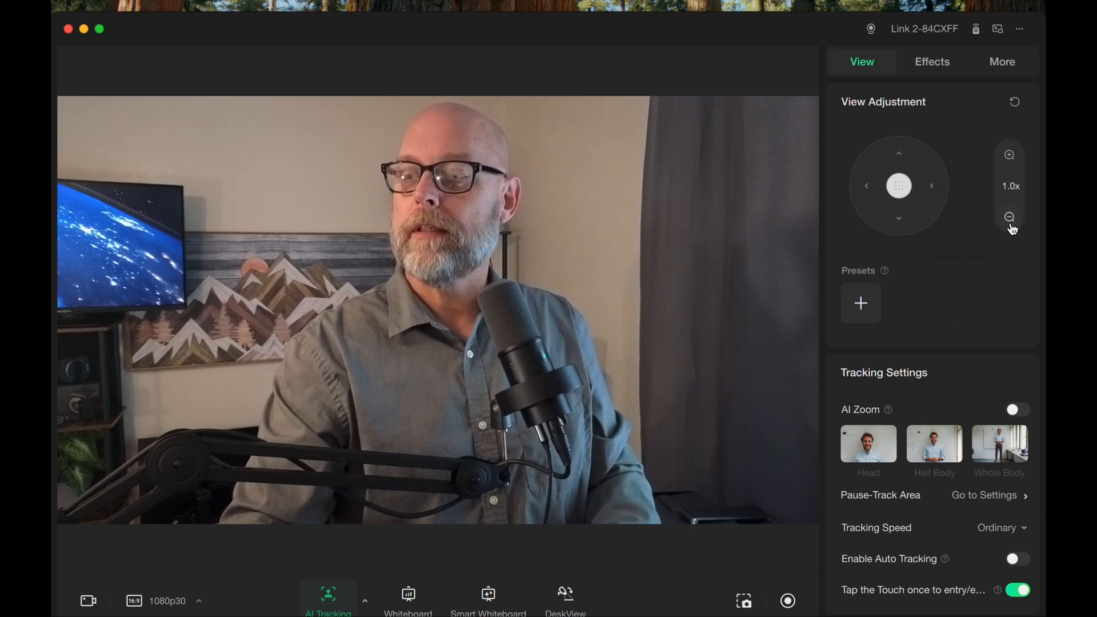
pyautogui.moveTo(898, 215)
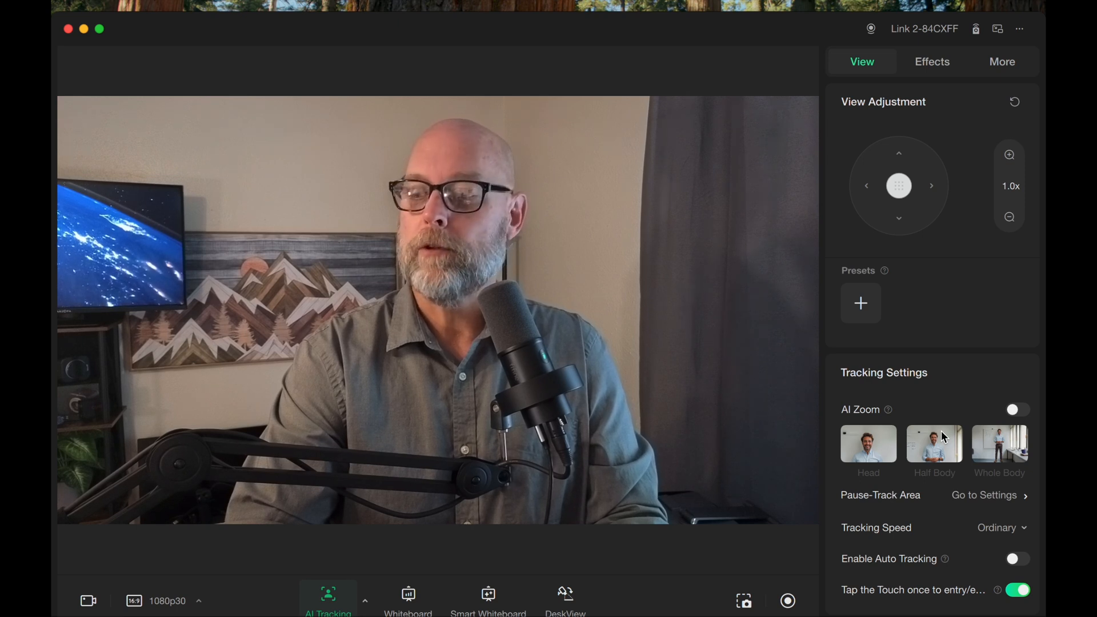
pyautogui.moveTo(909, 382)
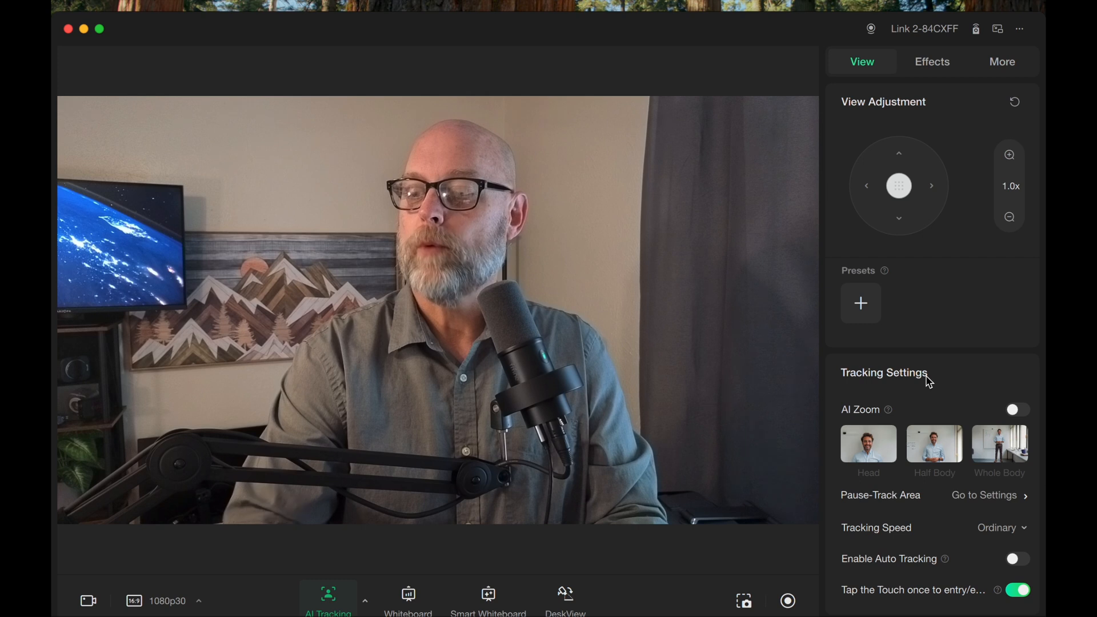
pyautogui.moveTo(985, 510)
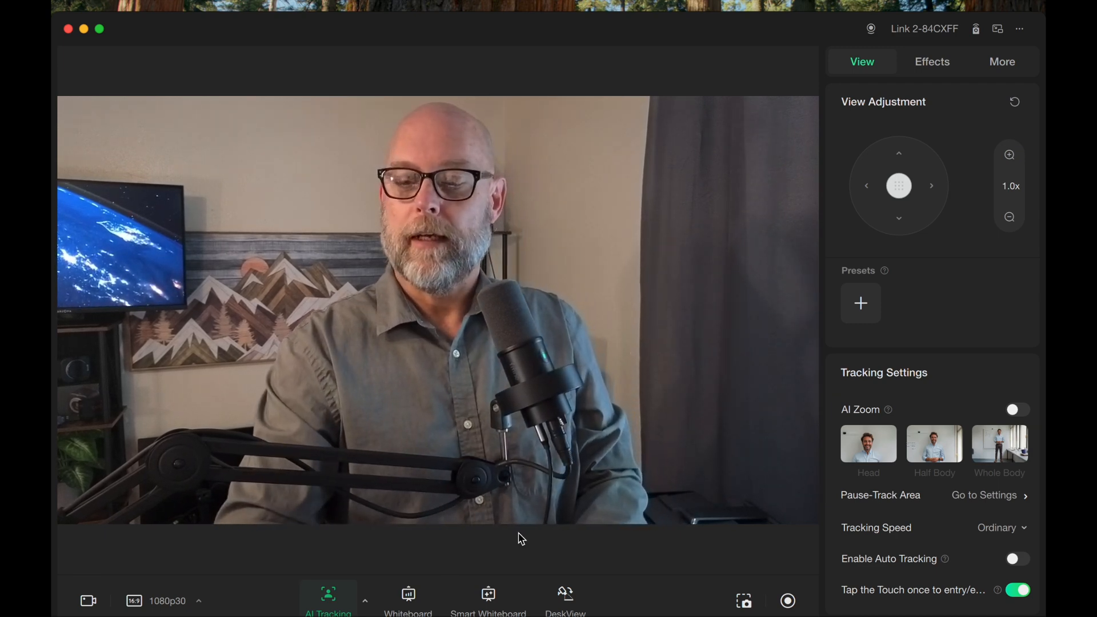
pyautogui.click(167, 600)
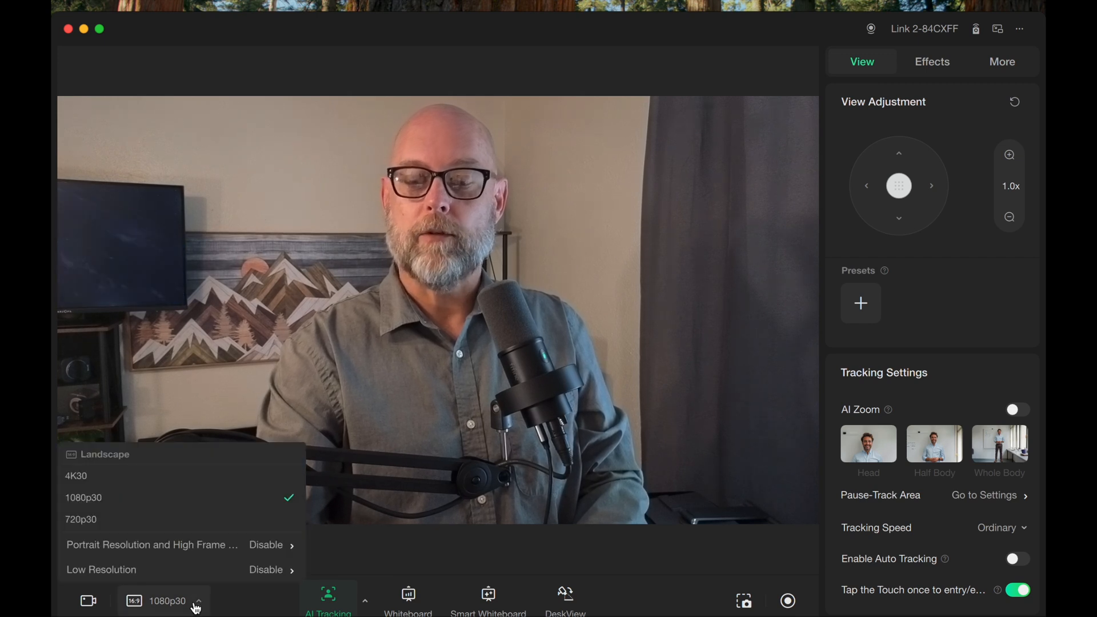
pyautogui.moveTo(175, 506)
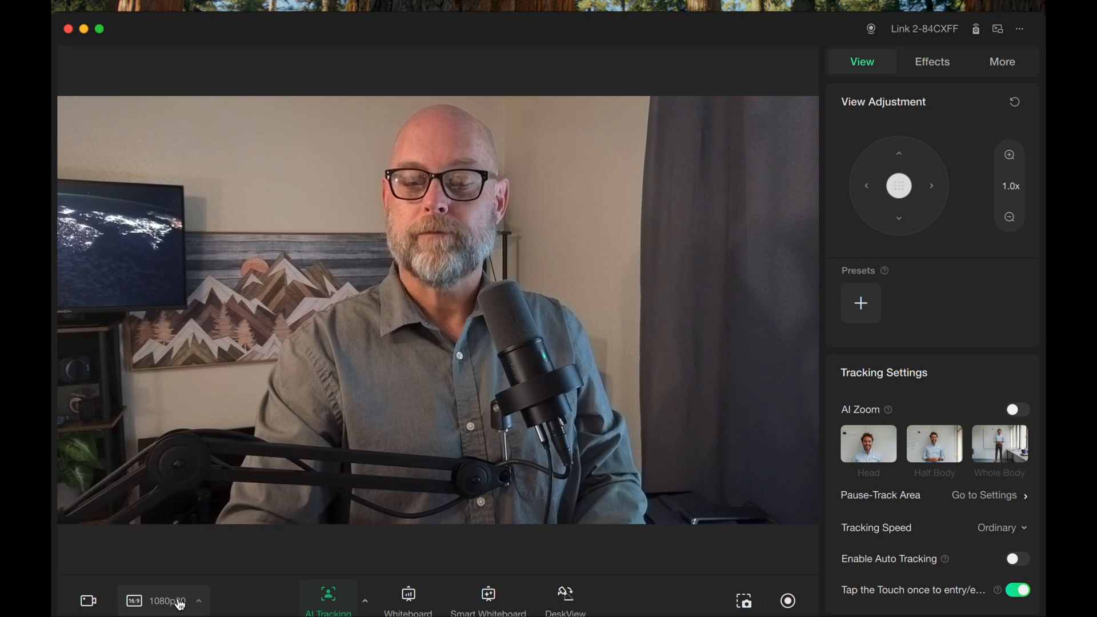
pyautogui.moveTo(88, 599)
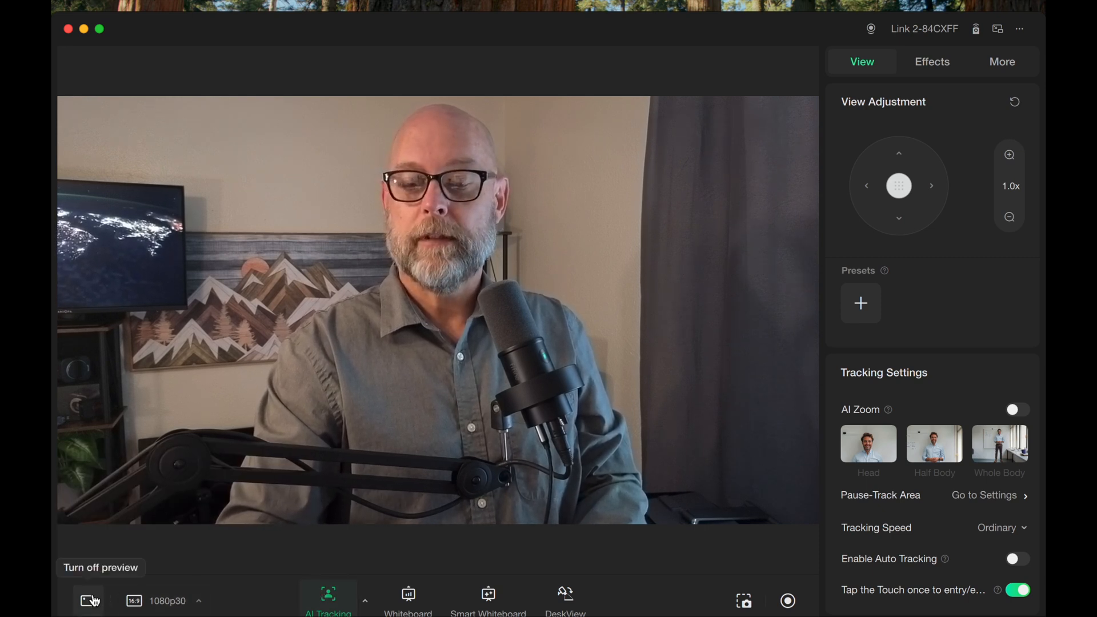
pyautogui.click(88, 599)
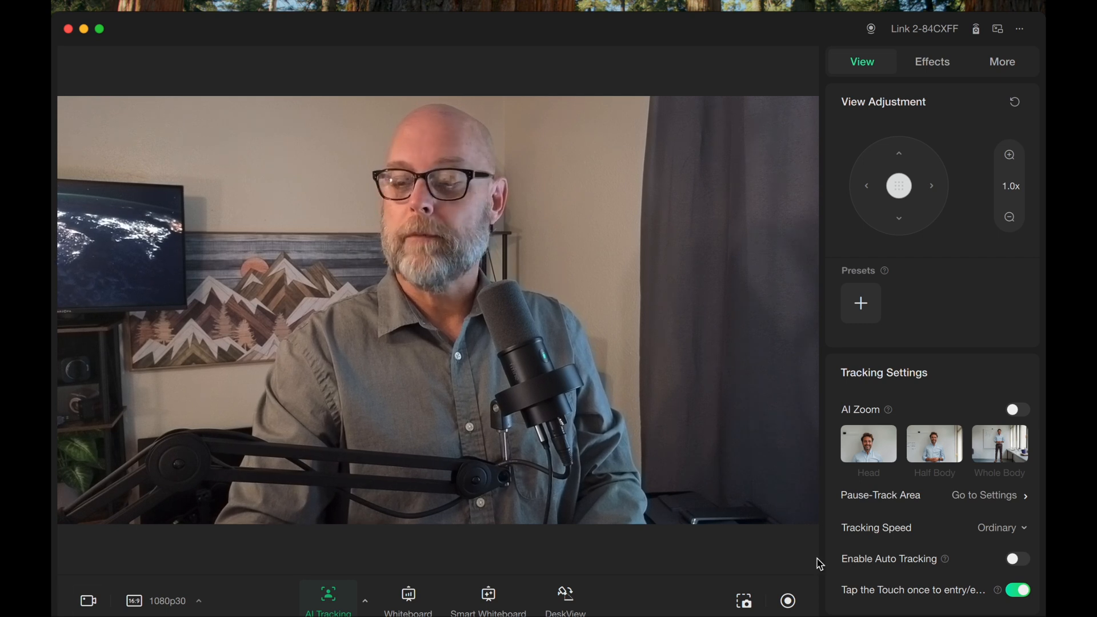
pyautogui.moveTo(761, 581)
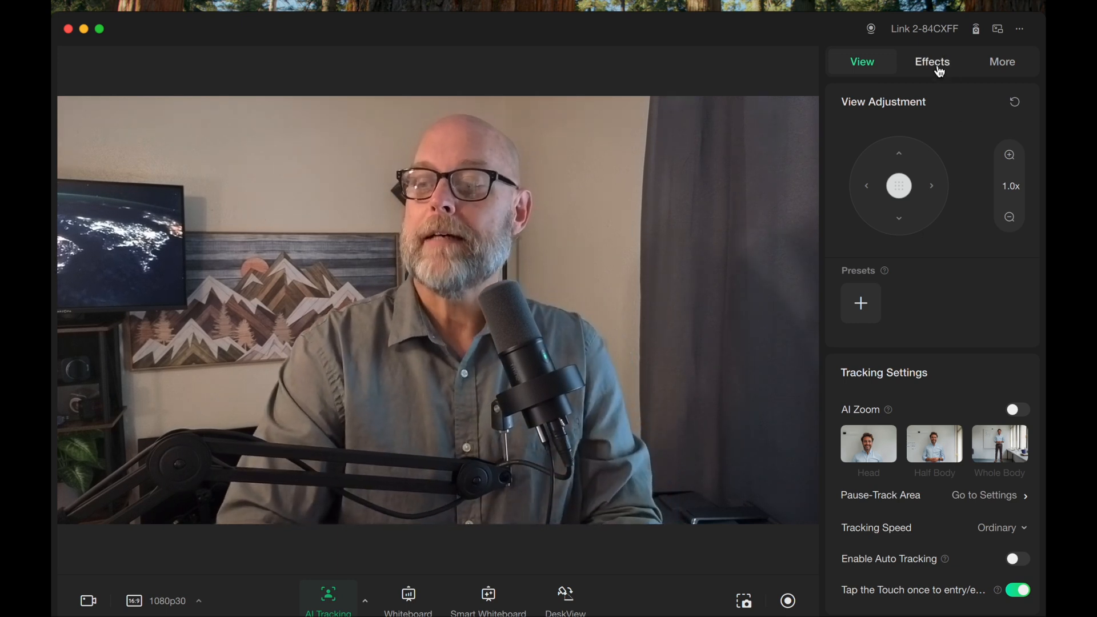
# Step: Show the effects settings and scroll through Color, Color Presets, Background and Makeup
pyautogui.click(932, 62)
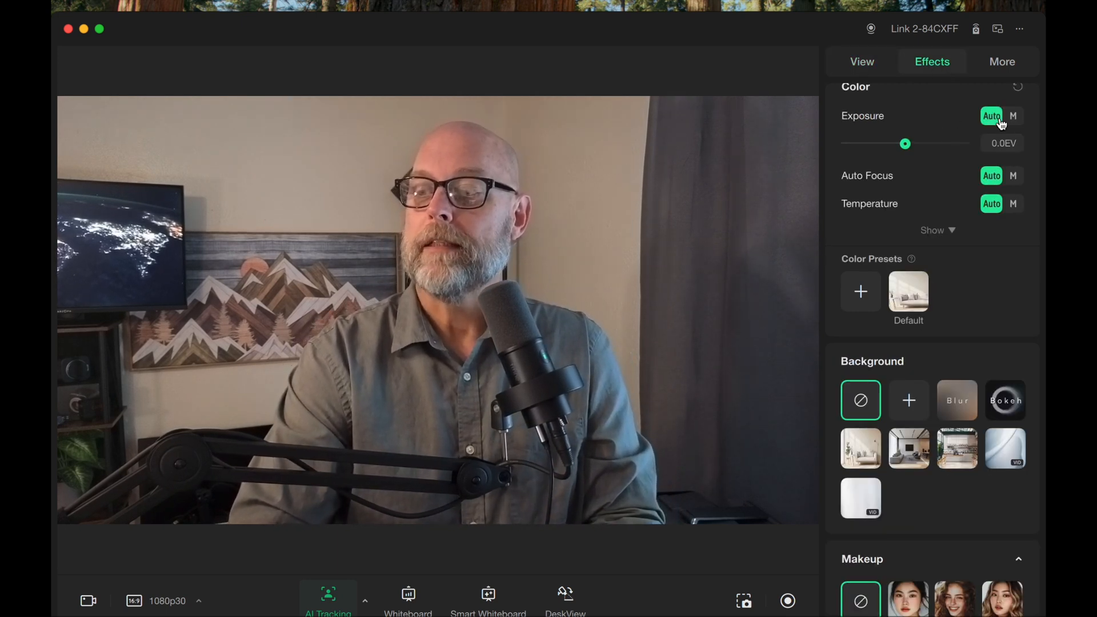
pyautogui.moveTo(996, 167)
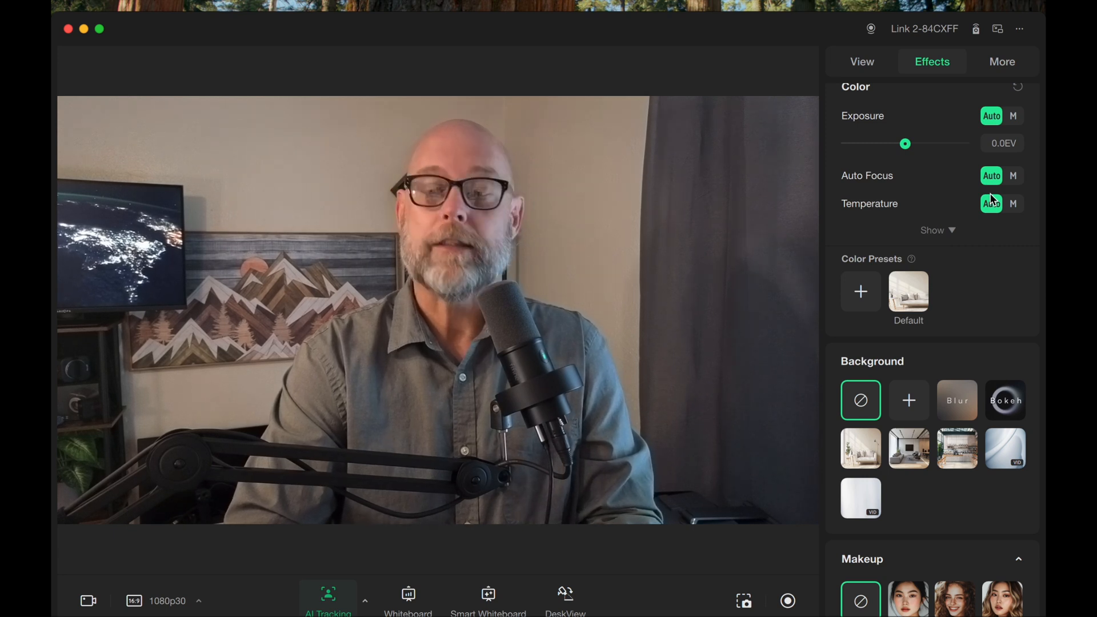
pyautogui.scroll(-3)
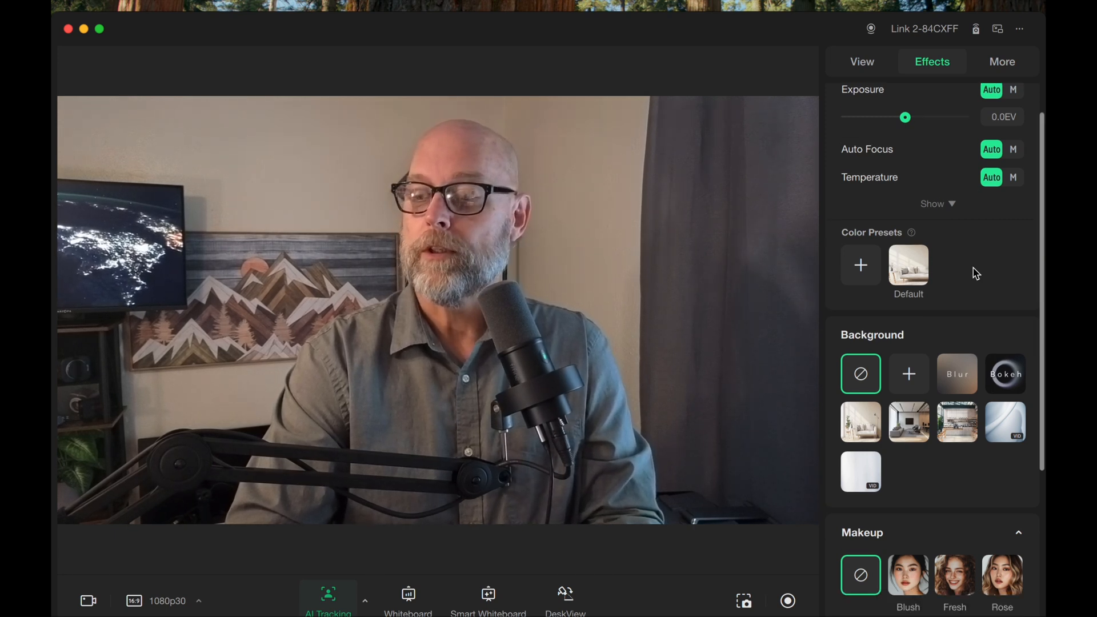
pyautogui.scroll(-3)
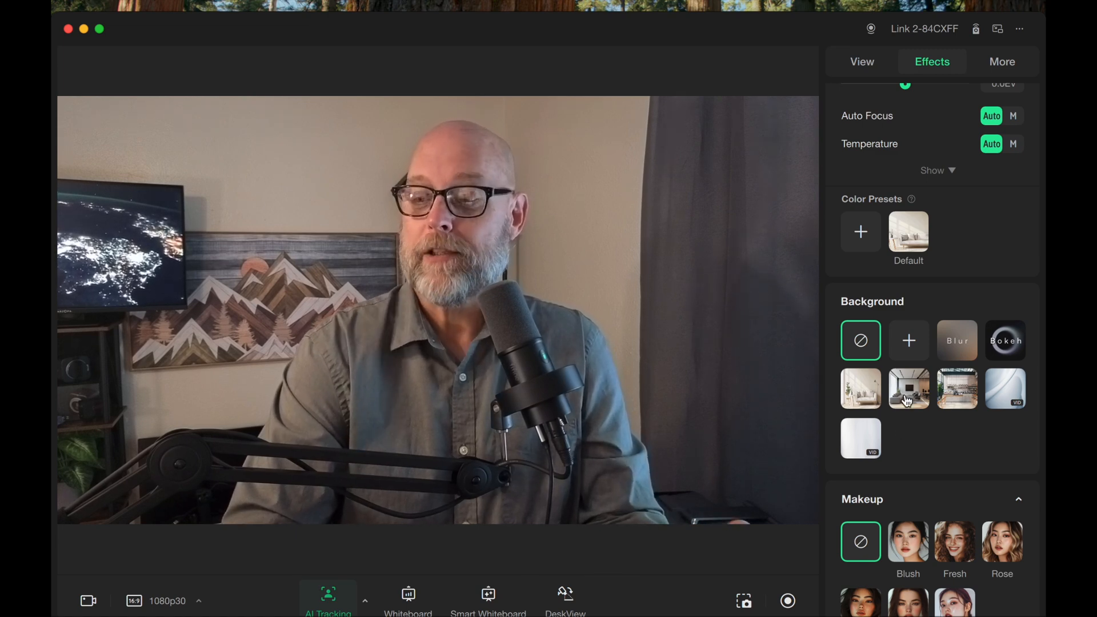
pyautogui.scroll(-3)
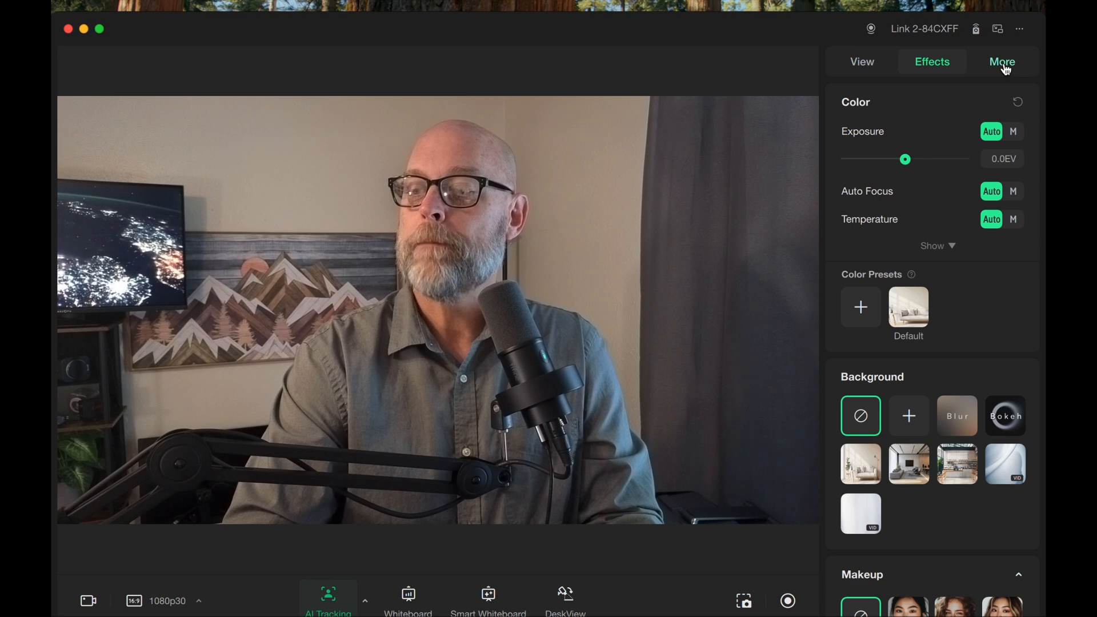
# Step: Show the More settings with Gesture, Audio Mode and Other Settings
pyautogui.click(1002, 62)
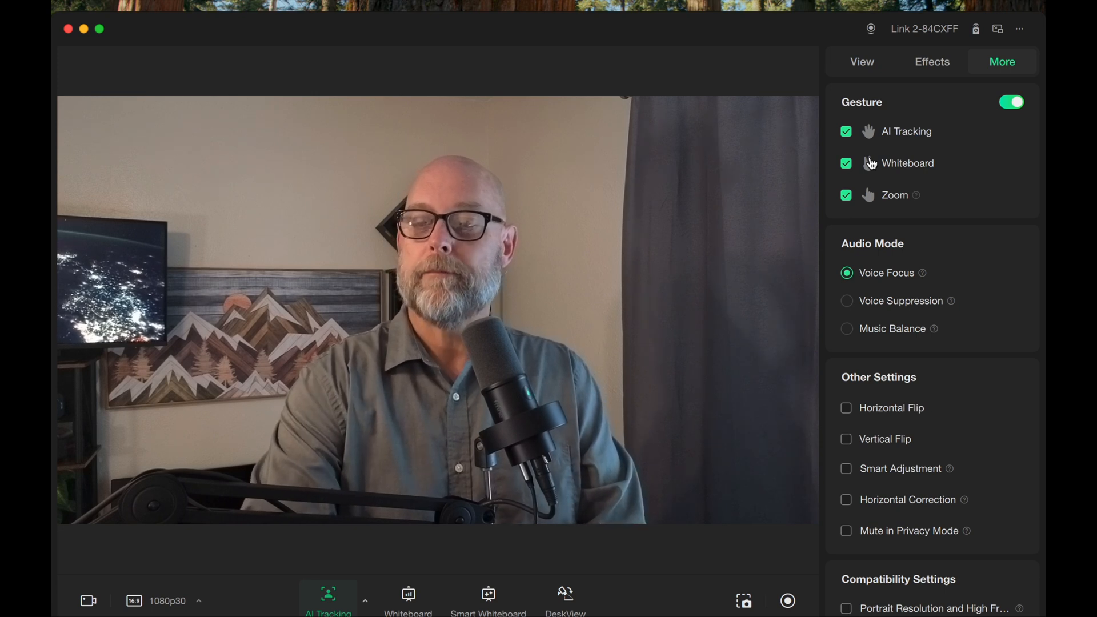
pyautogui.moveTo(905, 253)
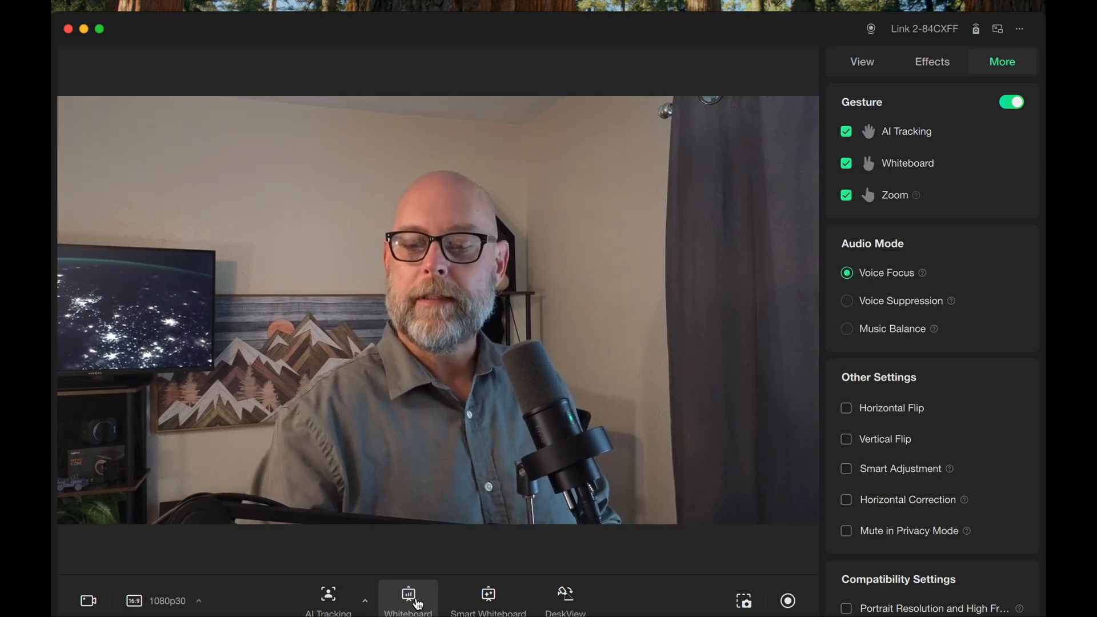
pyautogui.click(1009, 102)
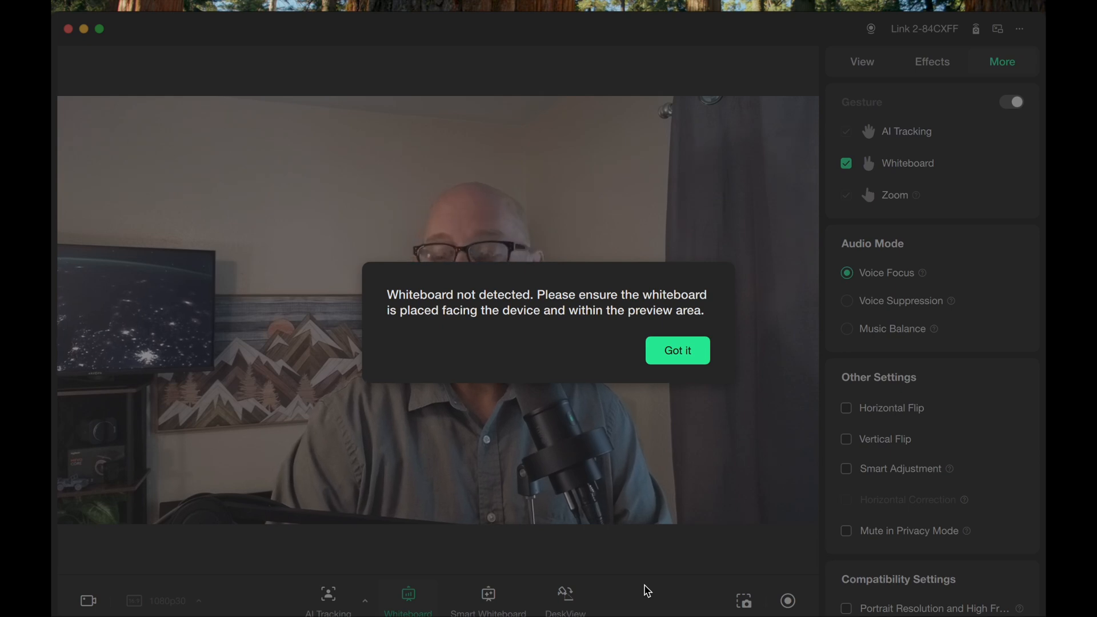
pyautogui.click(675, 351)
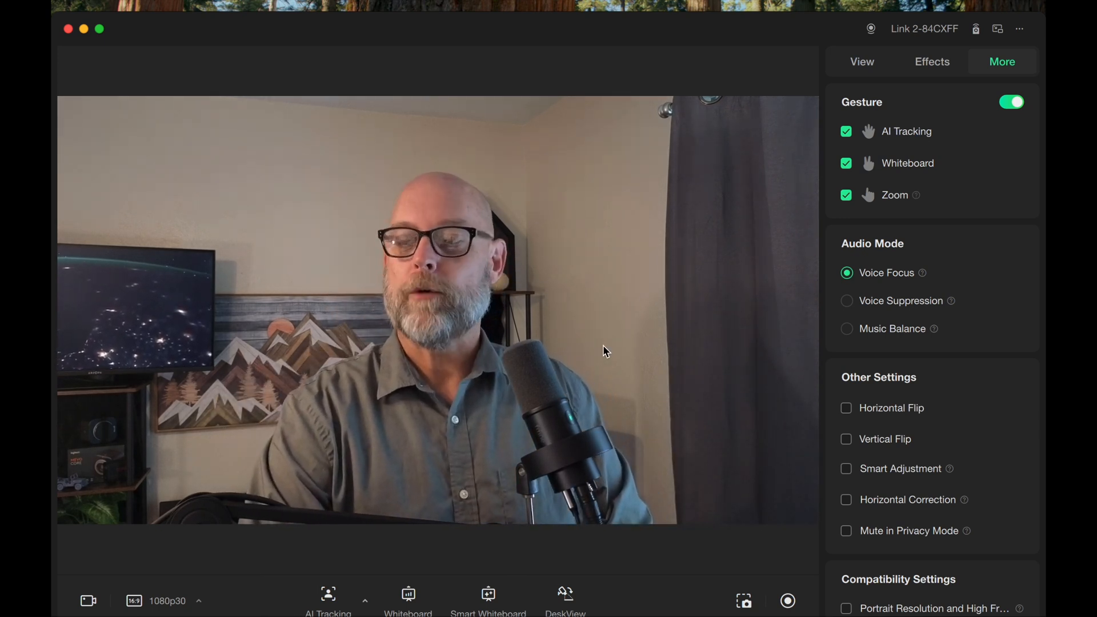
pyautogui.moveTo(940, 267)
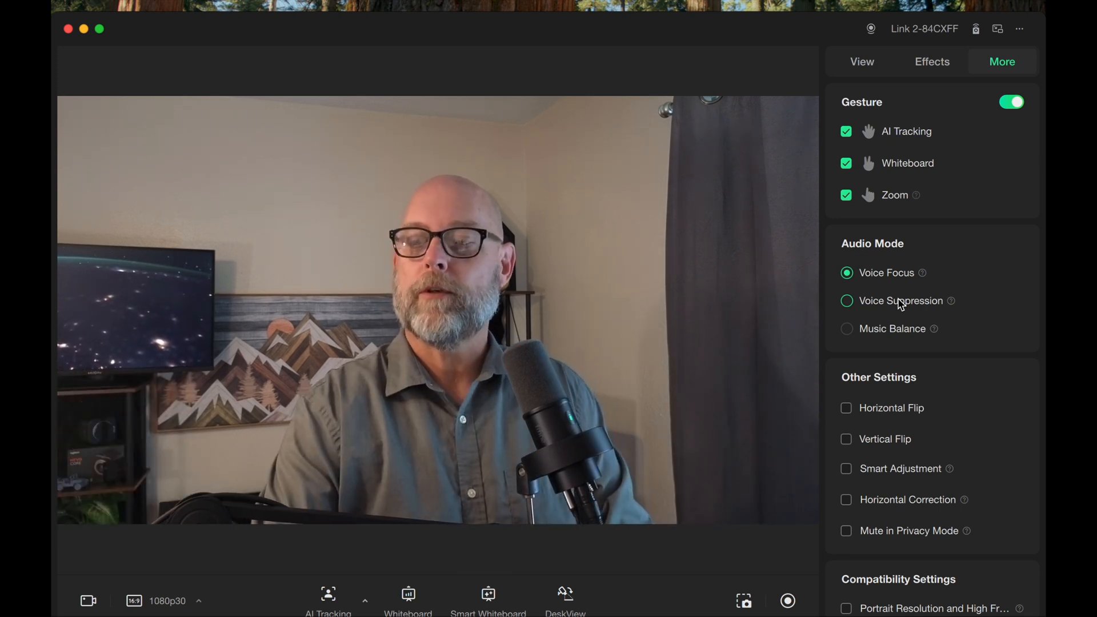
pyautogui.click(846, 329)
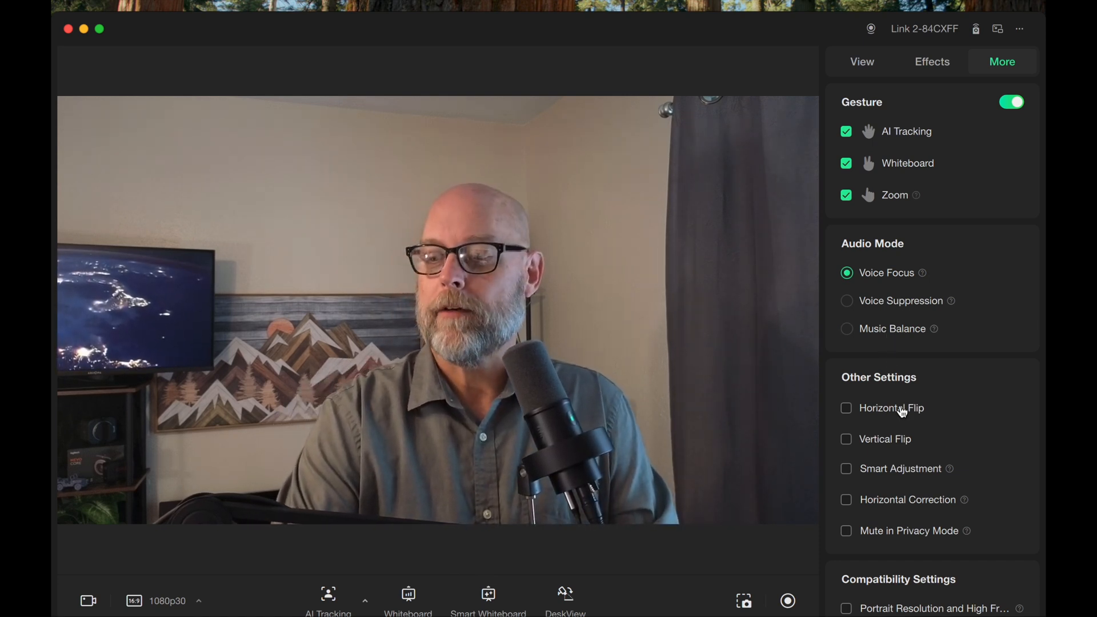
pyautogui.scroll(-3)
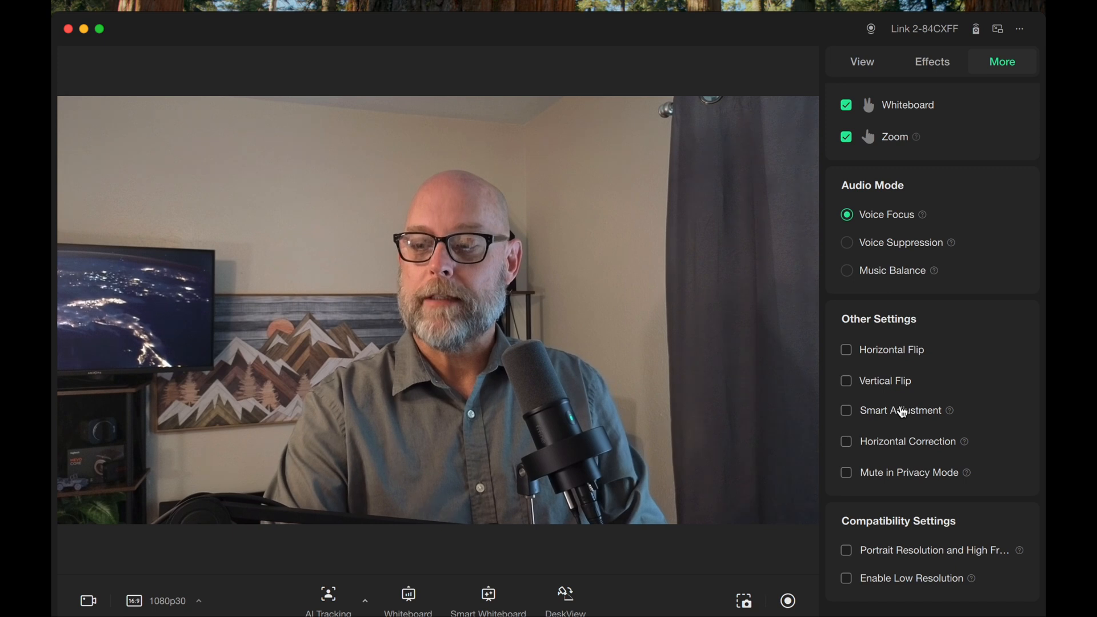
pyautogui.moveTo(923, 367)
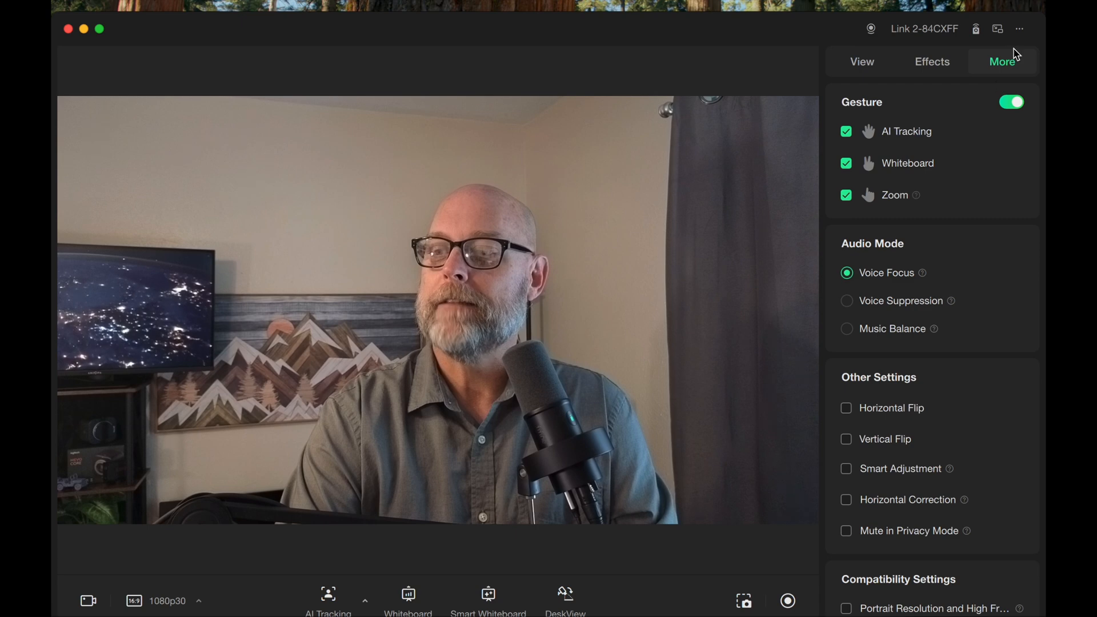
pyautogui.moveTo(996, 28)
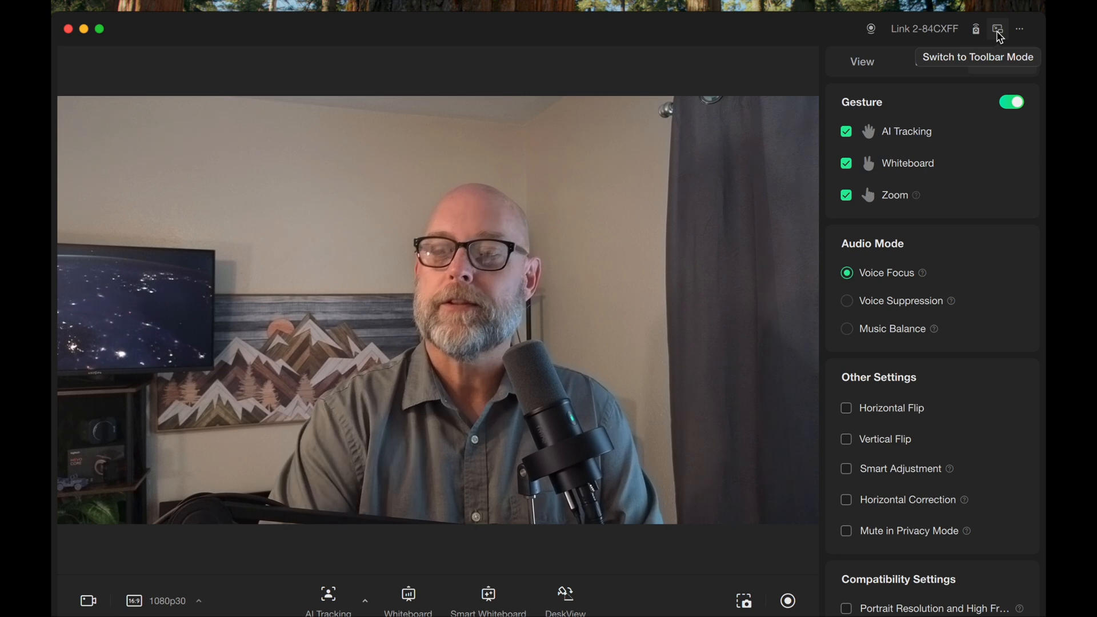
pyautogui.moveTo(974, 29)
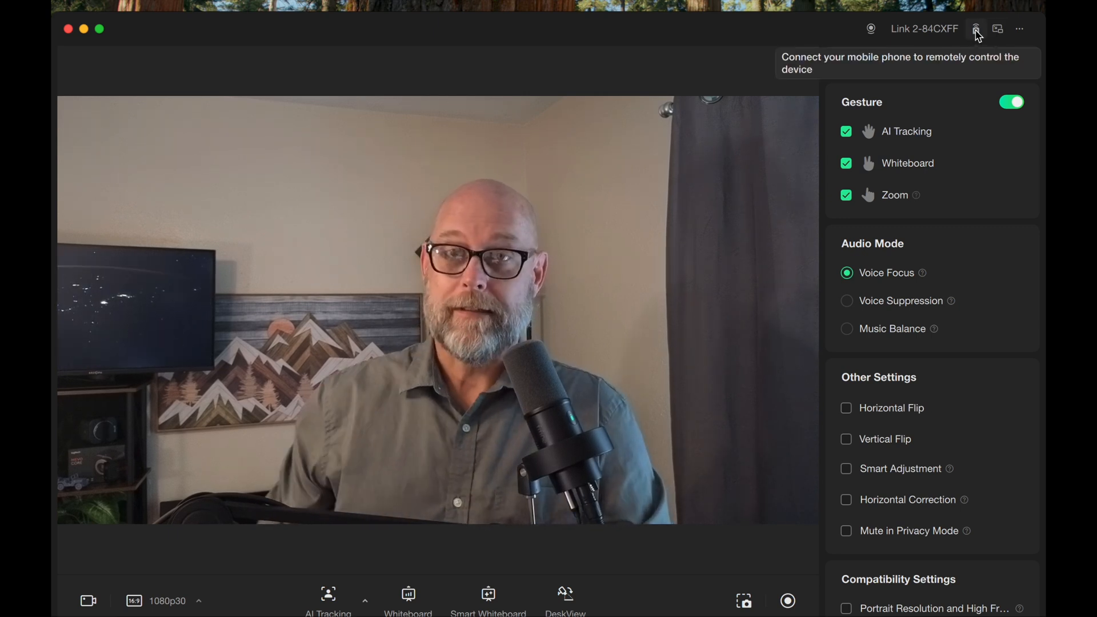